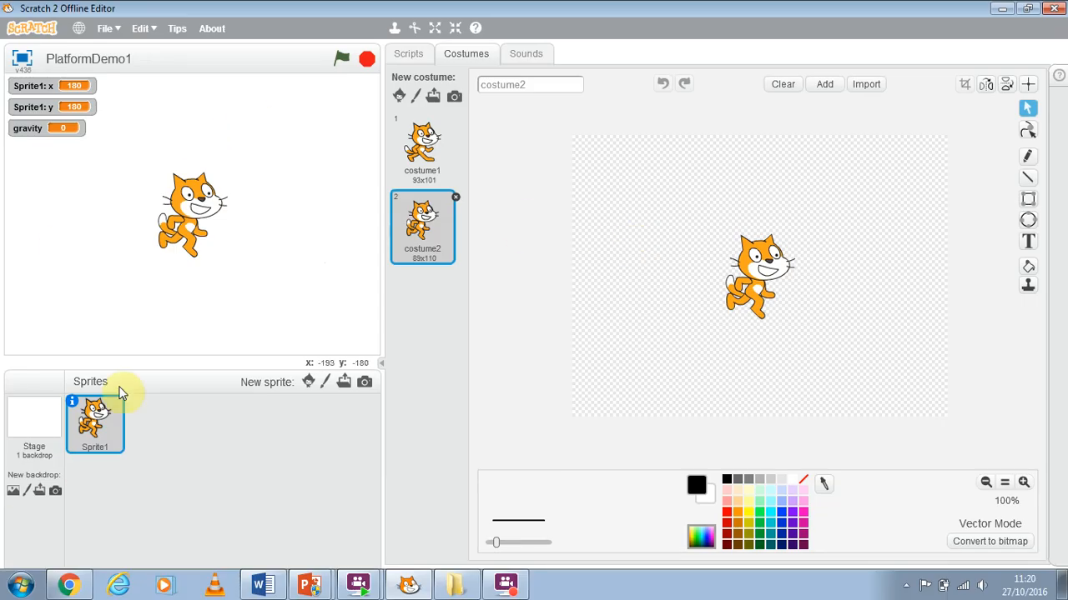
Select Sprite1, look over its scripts and costumes, and switch it to costume1.
left_click(94, 423)
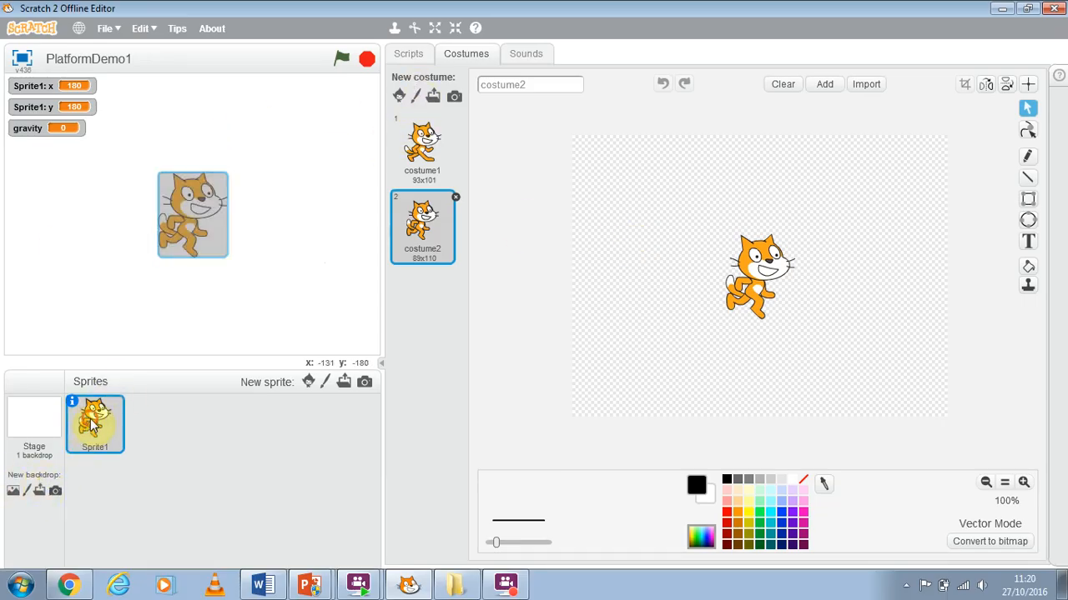
left_click(408, 53)
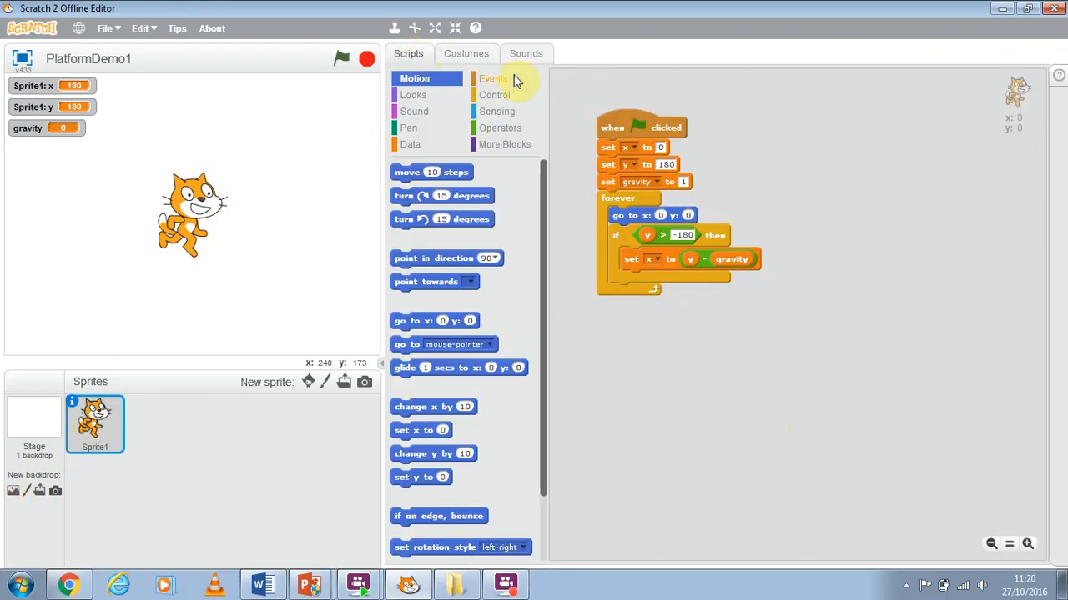
left_click(465, 53)
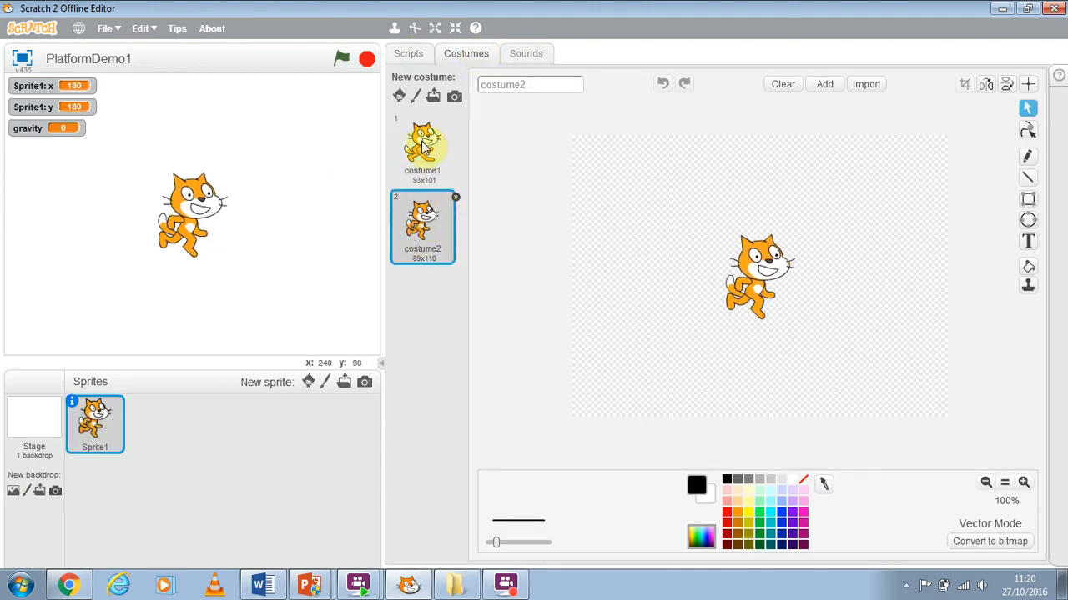
left_click(423, 149)
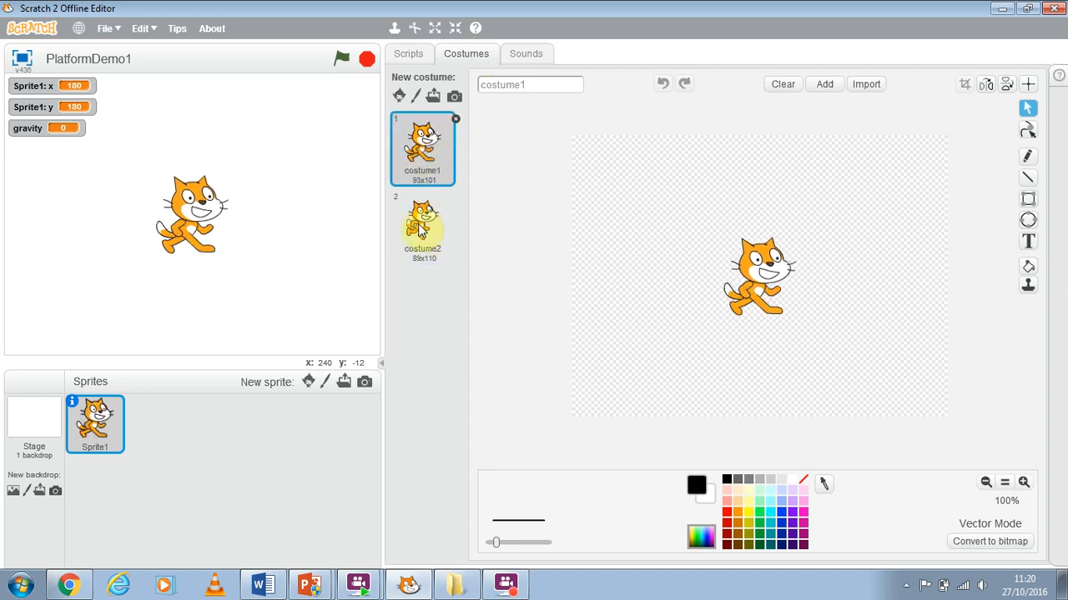
mouse_move(423, 217)
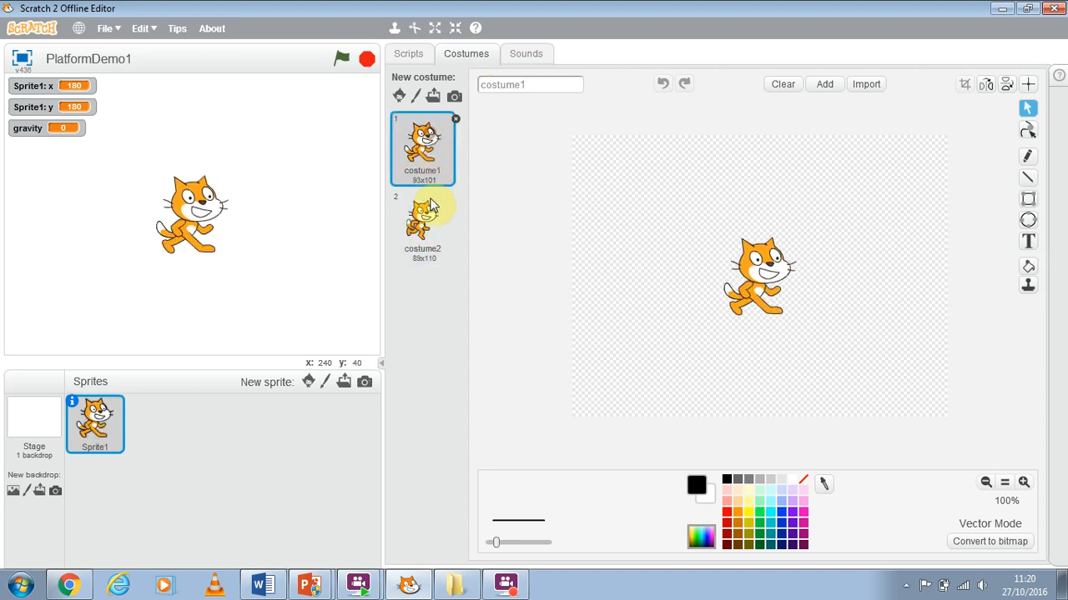
left_click(422, 221)
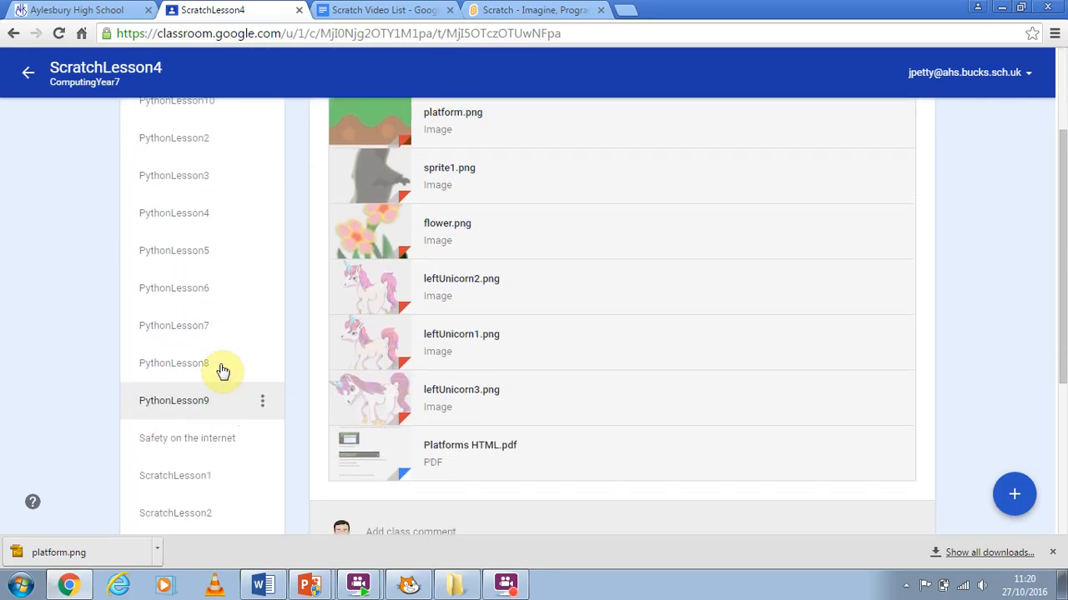
Preview the platform.png attachment and page forward through the images toward leftUnicorn3.png.
scroll("down", 3)
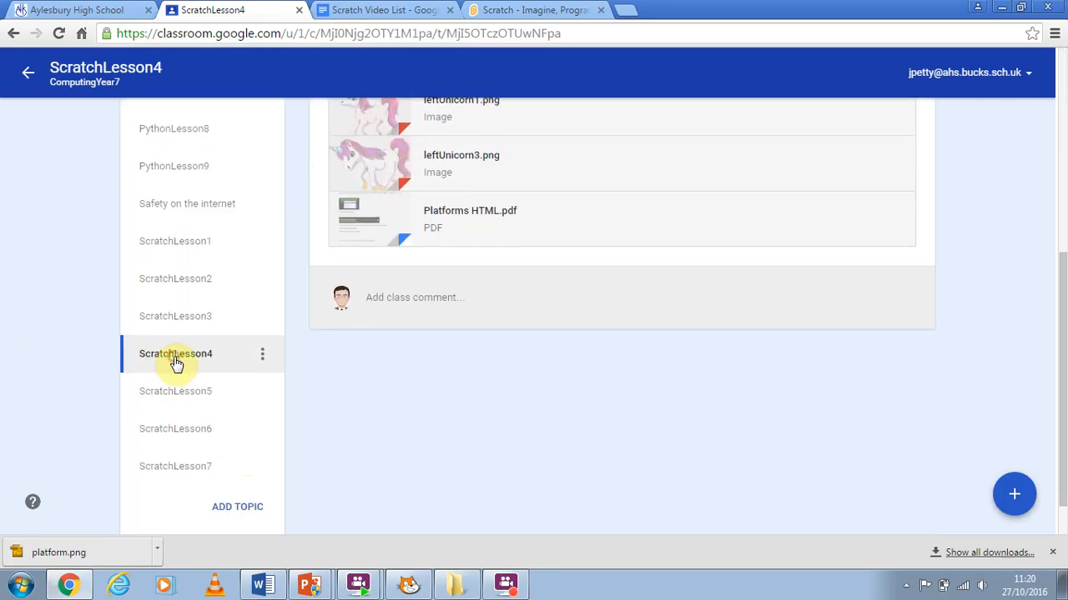
scroll("up", 3)
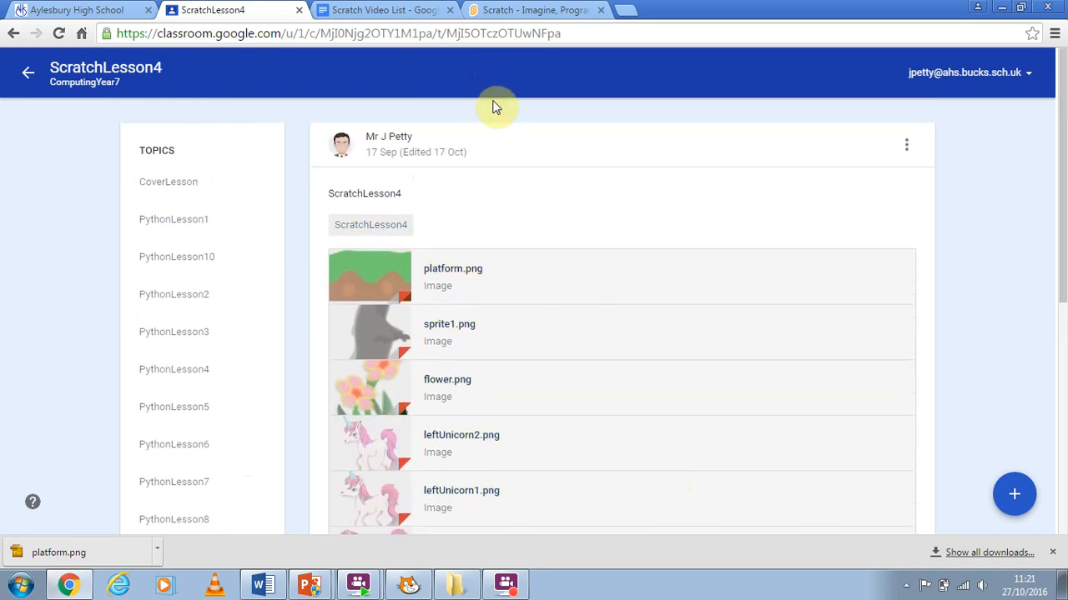
mouse_move(521, 278)
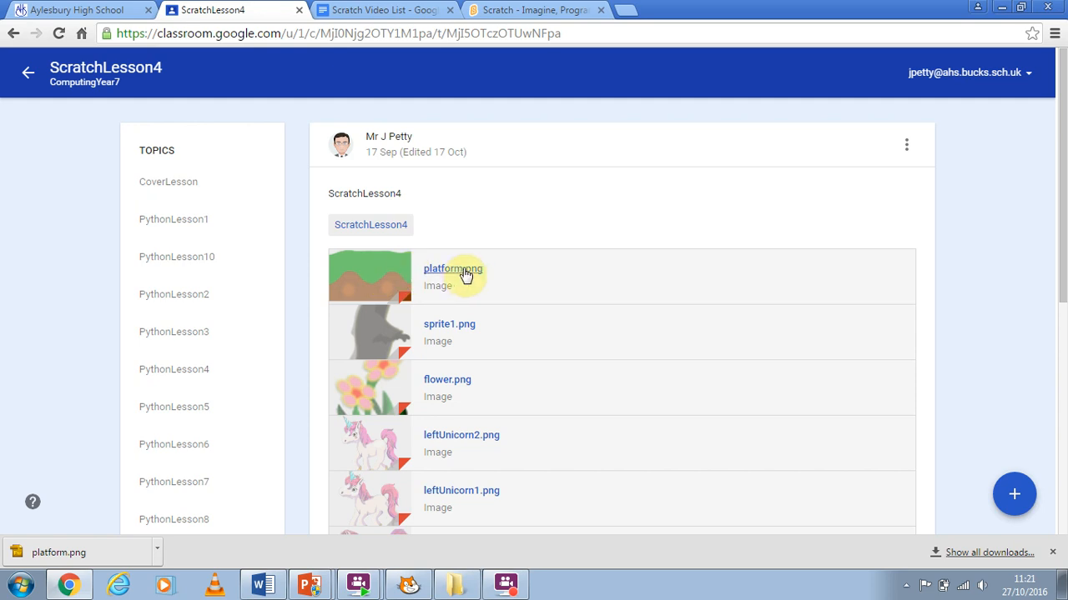
mouse_move(375, 275)
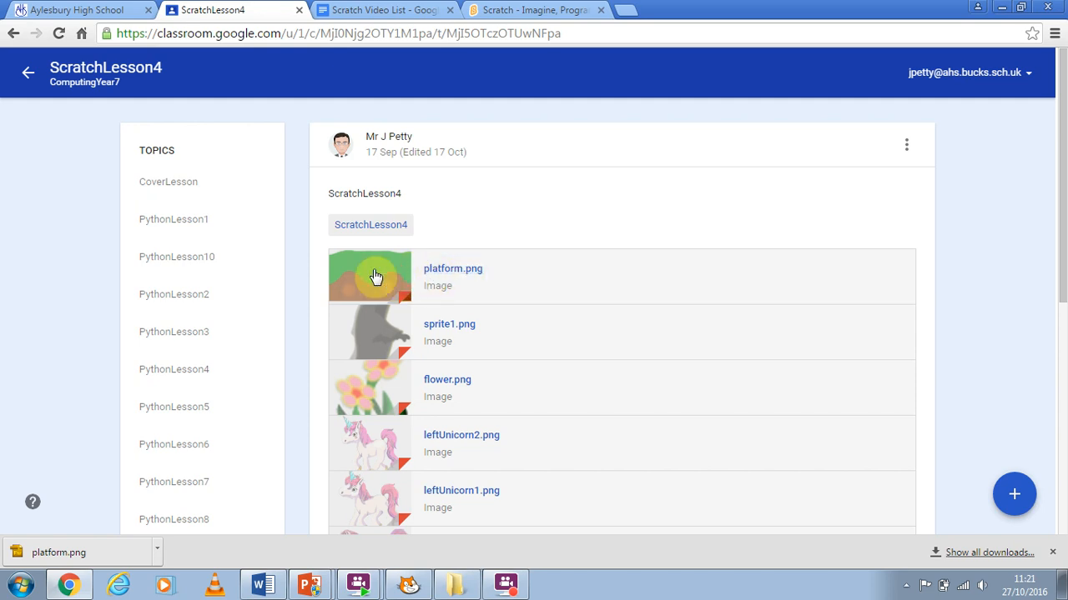
left_click(370, 276)
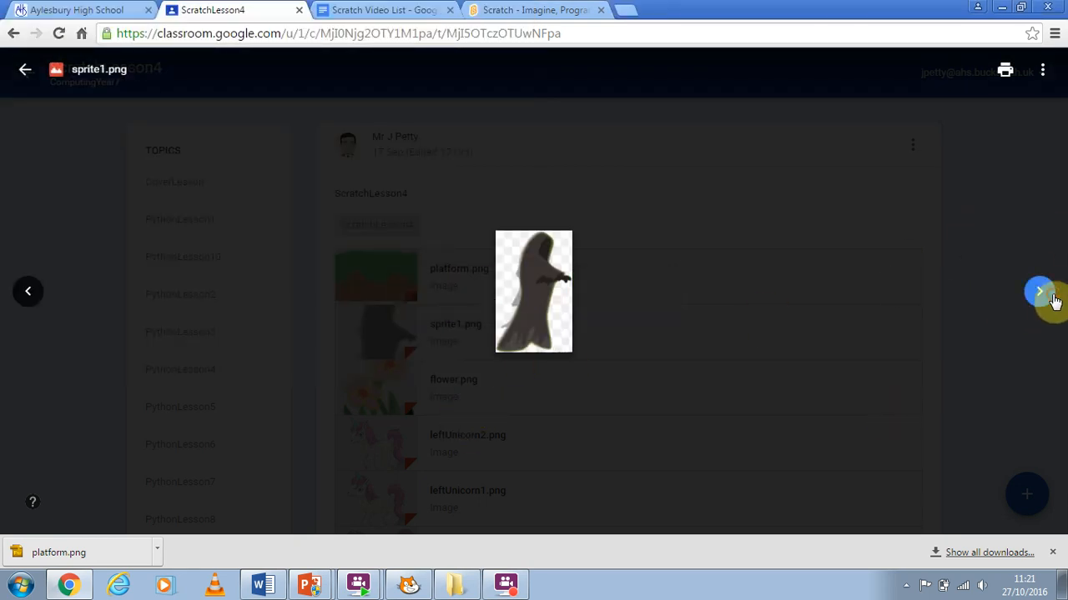
right_click(534, 292)
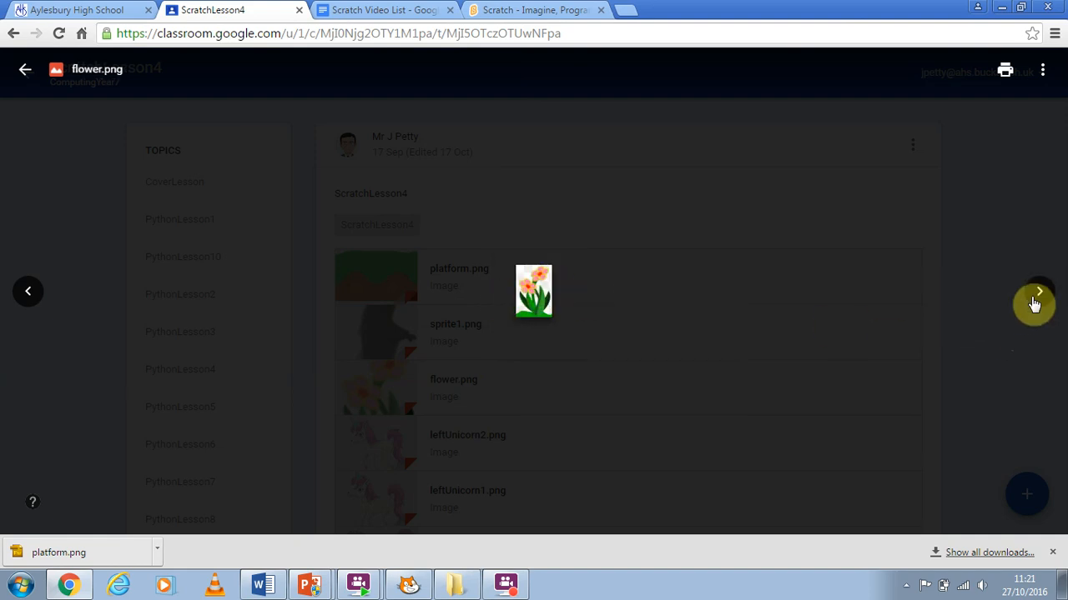
left_click(1038, 291)
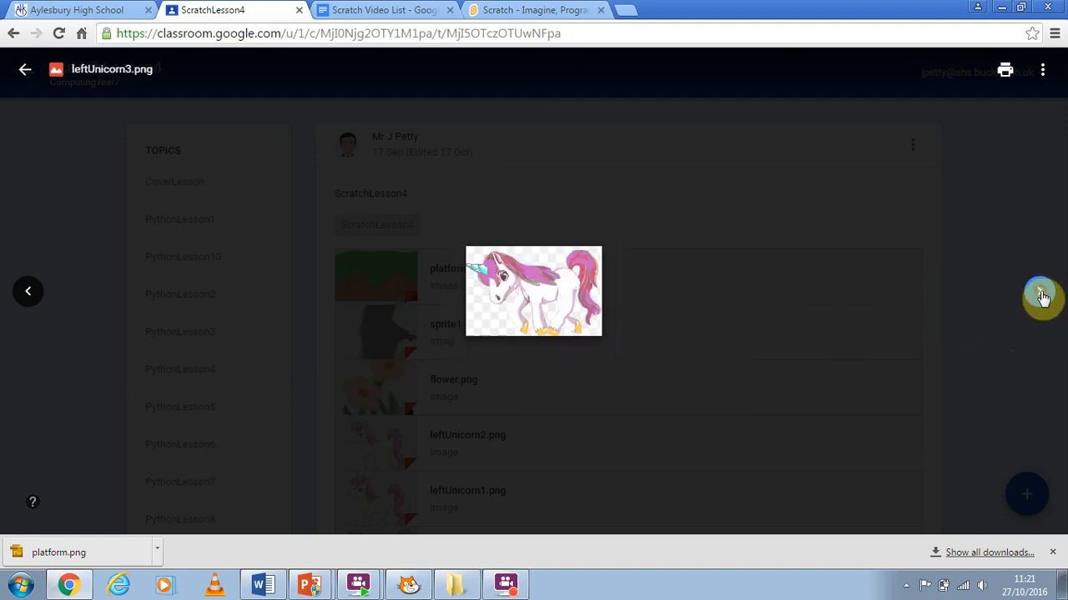
mouse_move(550, 260)
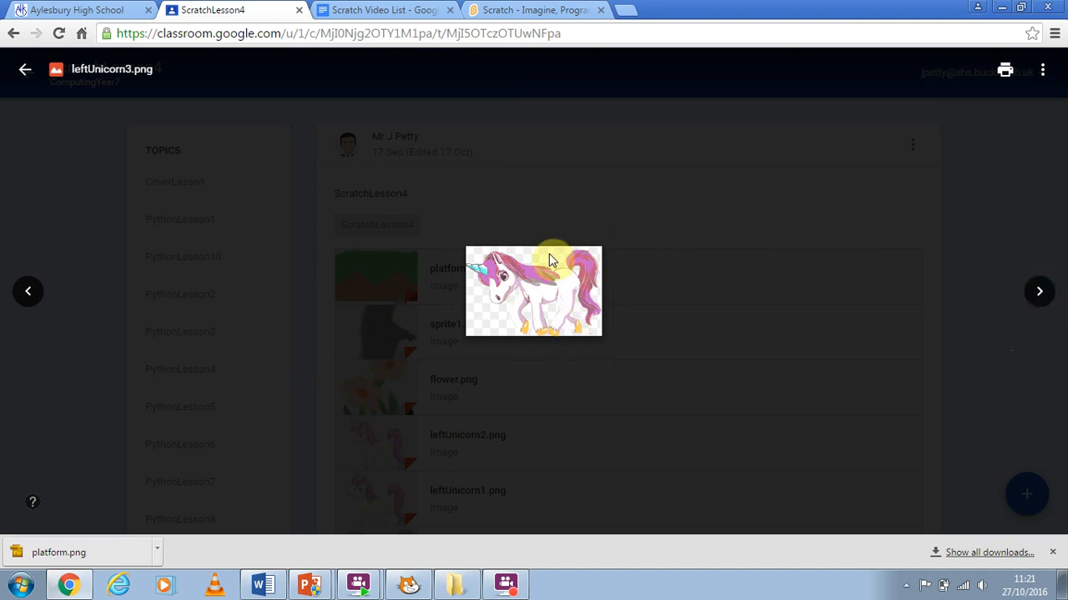
mouse_move(784, 300)
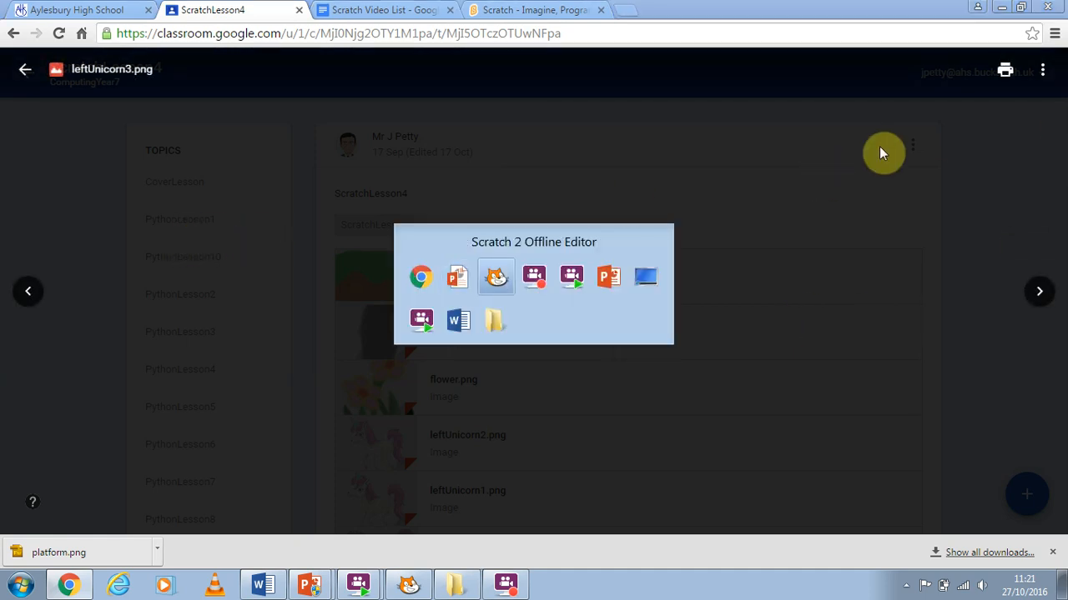
Back in Scratch, upload leftUnicorn1 as a new Sprite1 costume.
left_click(495, 277)
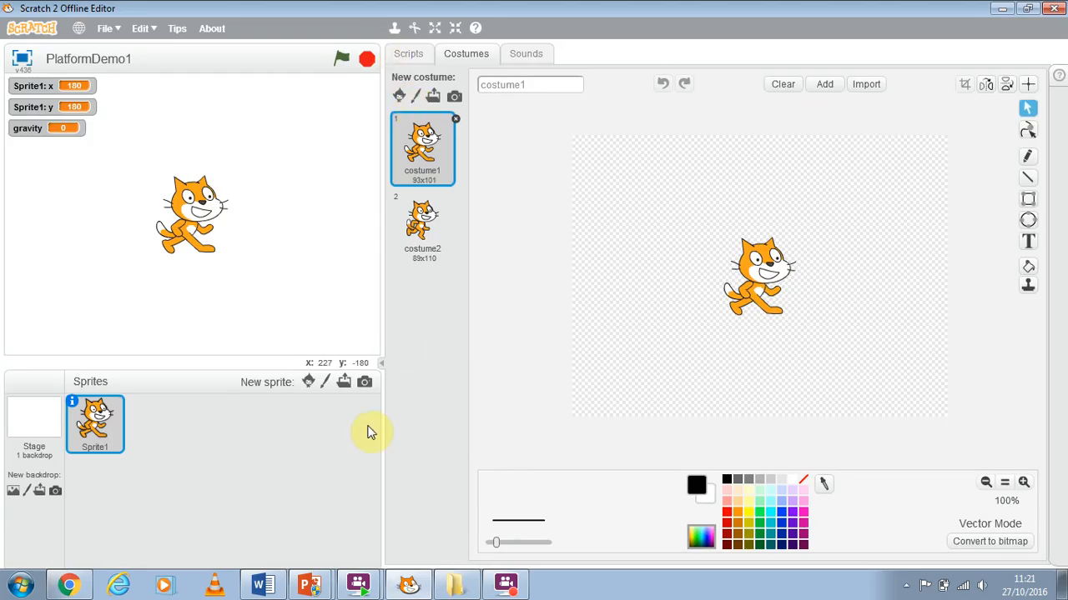
mouse_move(433, 97)
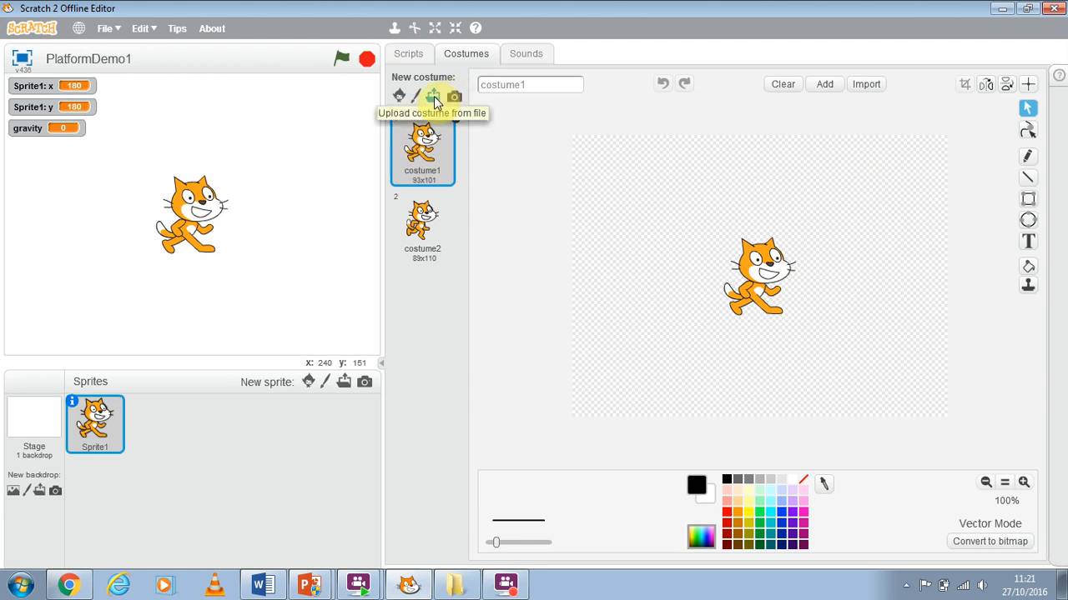
left_click(434, 96)
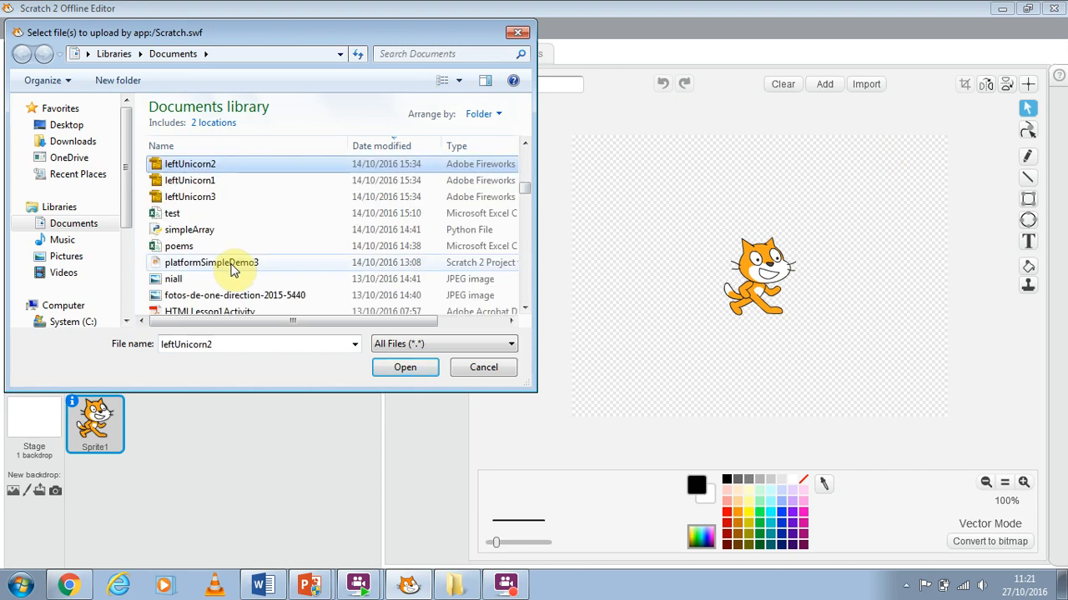
left_click(189, 180)
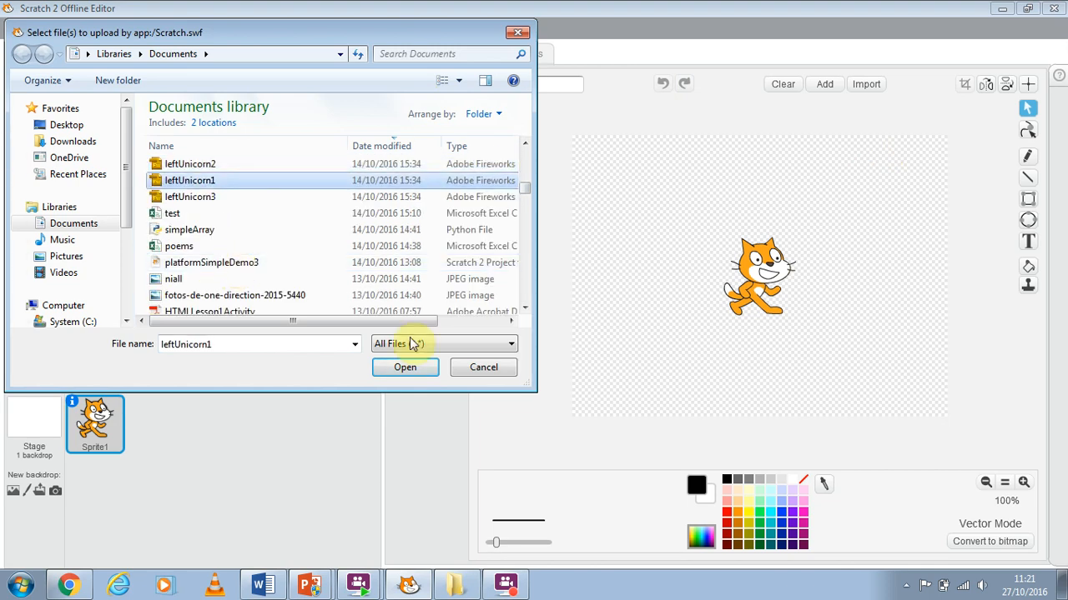
left_click(404, 367)
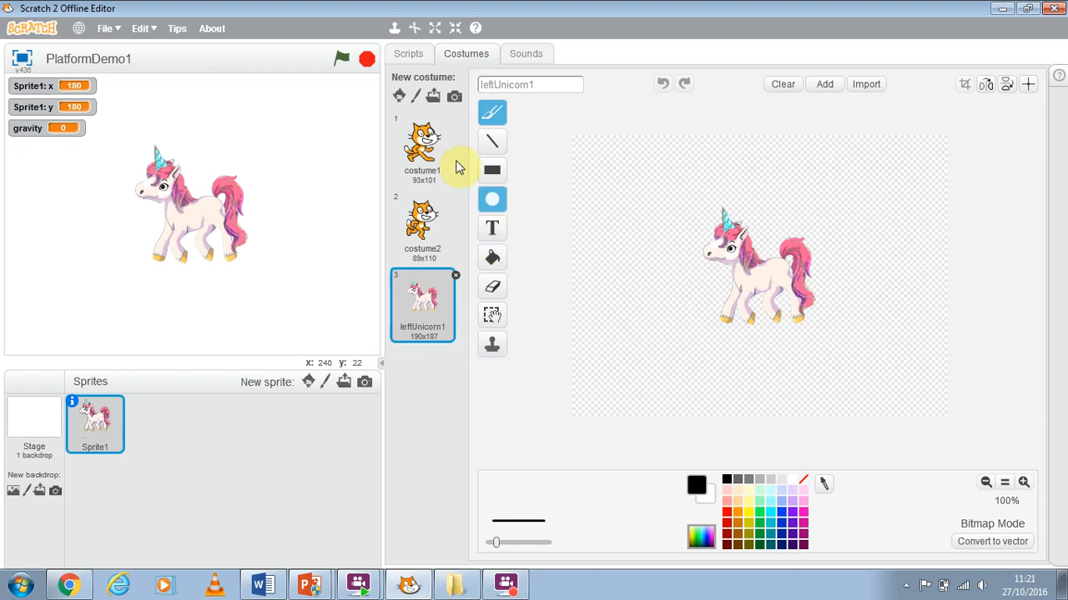
Upload leftUnicorn2 and leftUnicorn3 as further costumes.
left_click(865, 84)
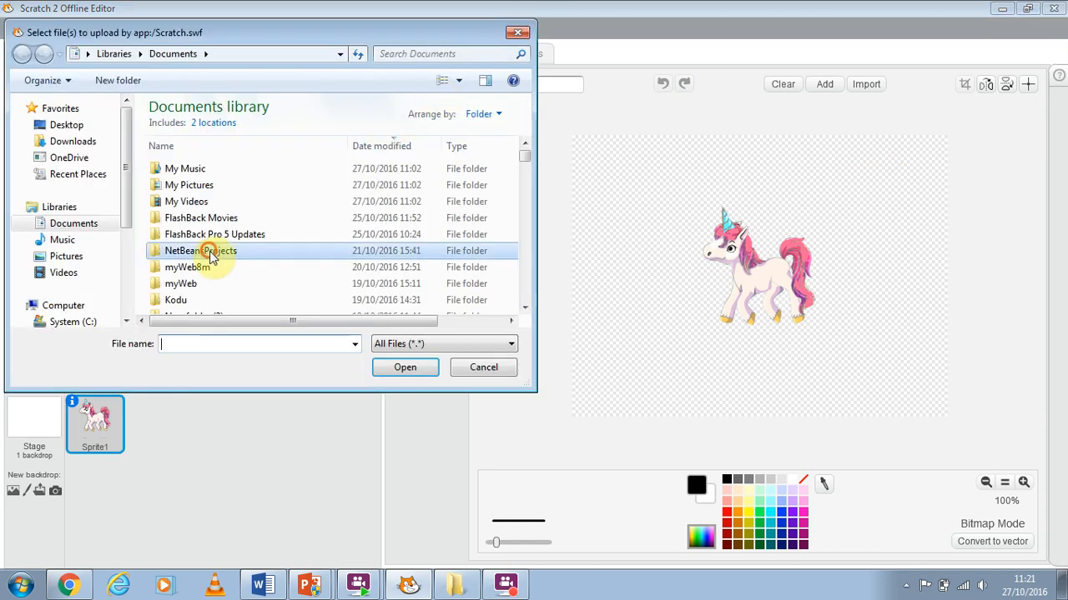
type("lef")
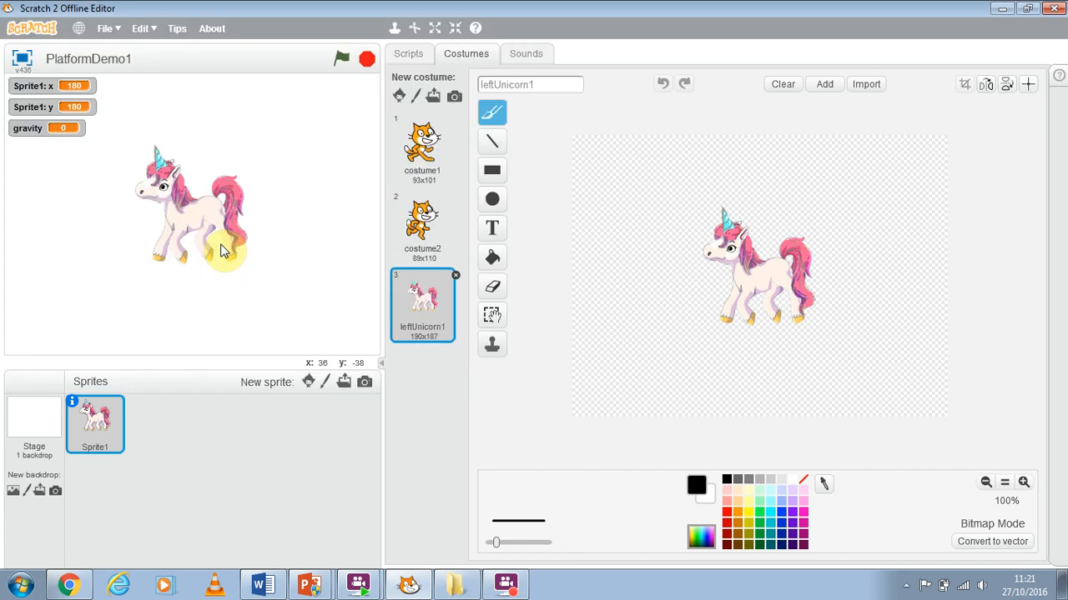
left_click(865, 84)
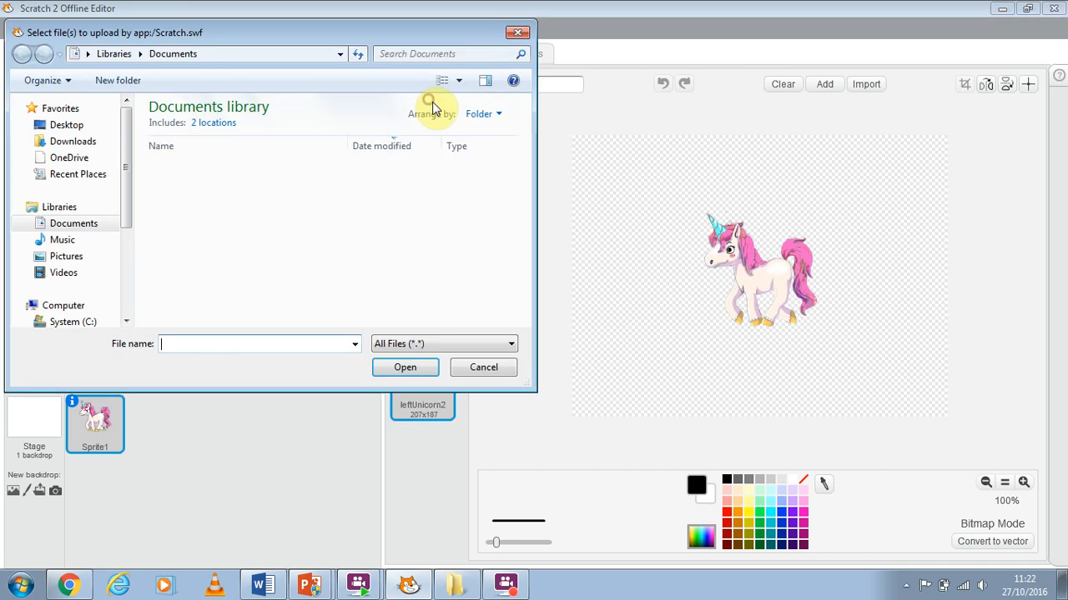
type("left")
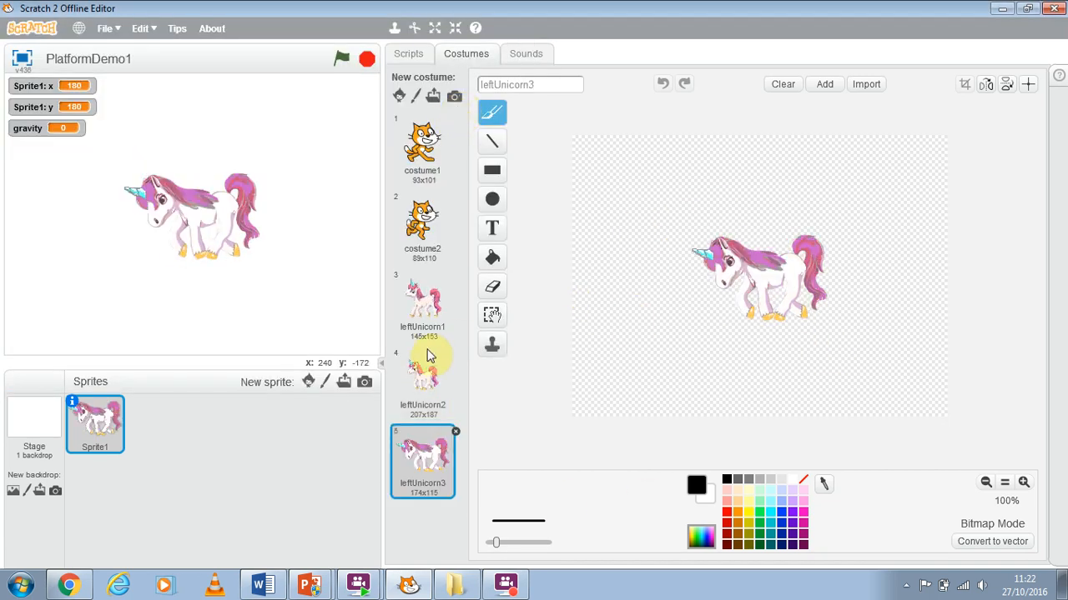
View leftUnicorn2, then leftUnicorn1, then leftUnicorn3 in the costume list.
left_click(422, 305)
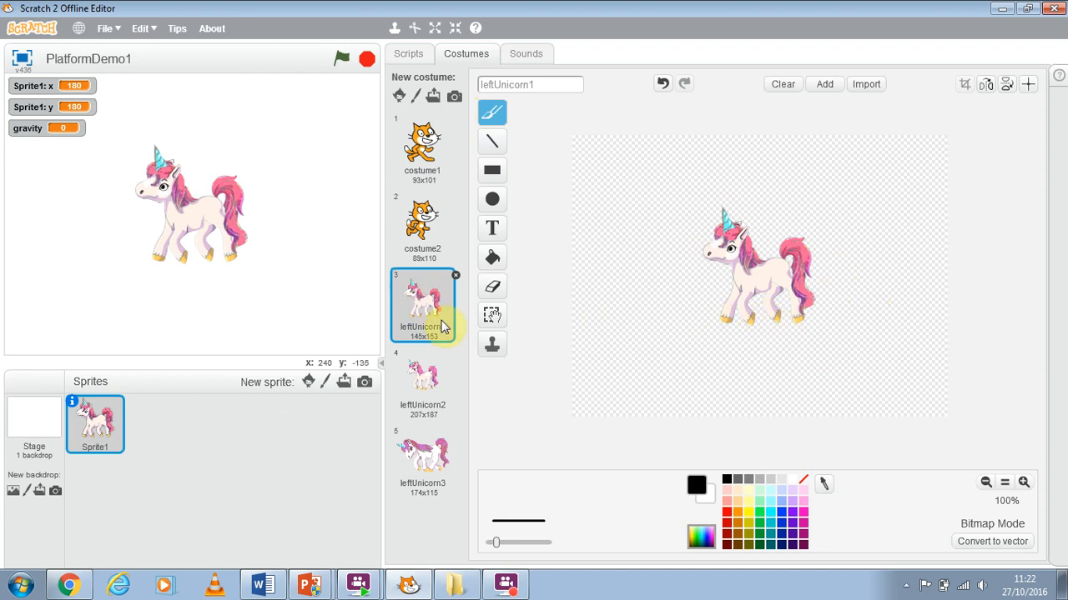
left_click(422, 380)
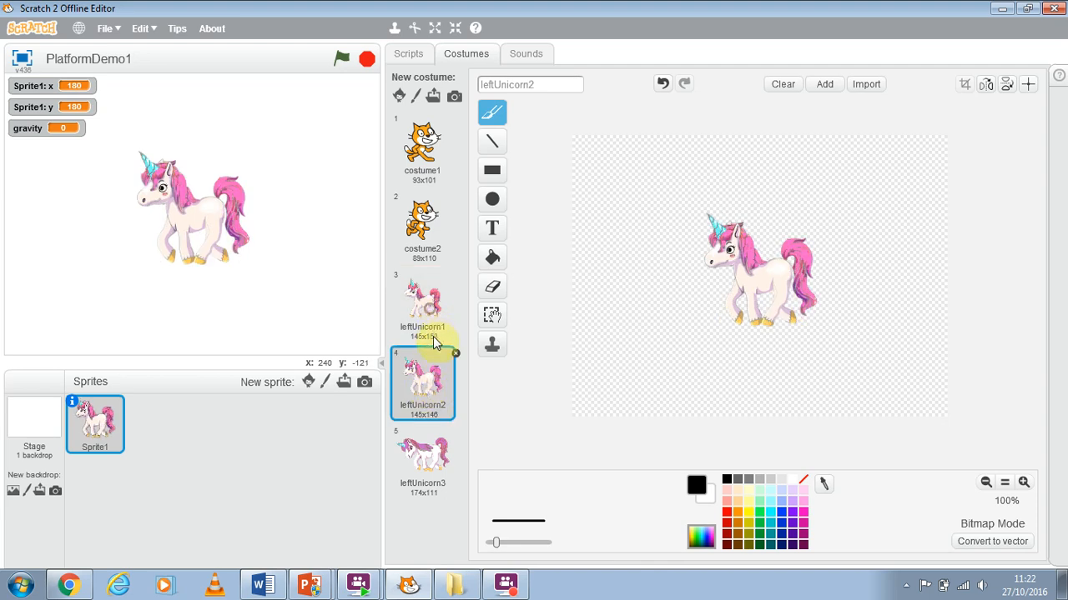
left_click(422, 304)
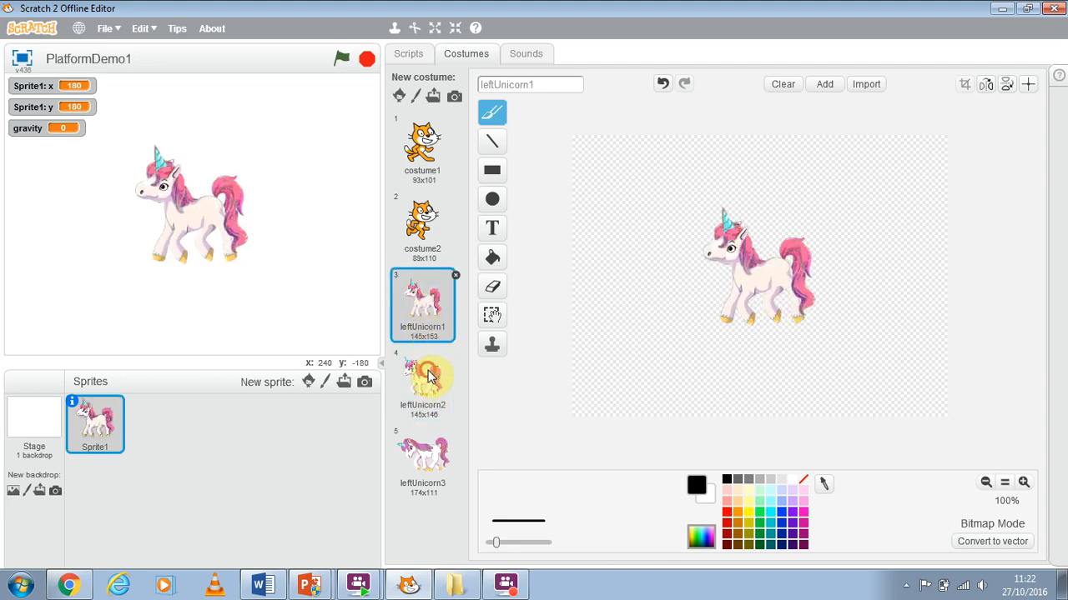
left_click(422, 457)
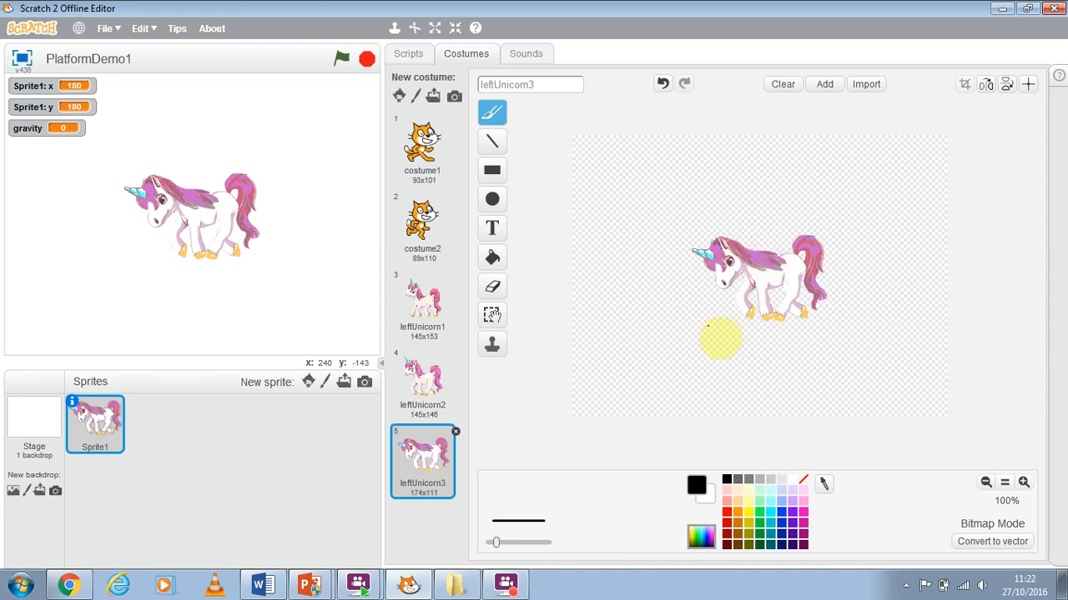
Delete cat costumes costume1 and costume2, then show leftUnicorn1.
left_click(422, 149)
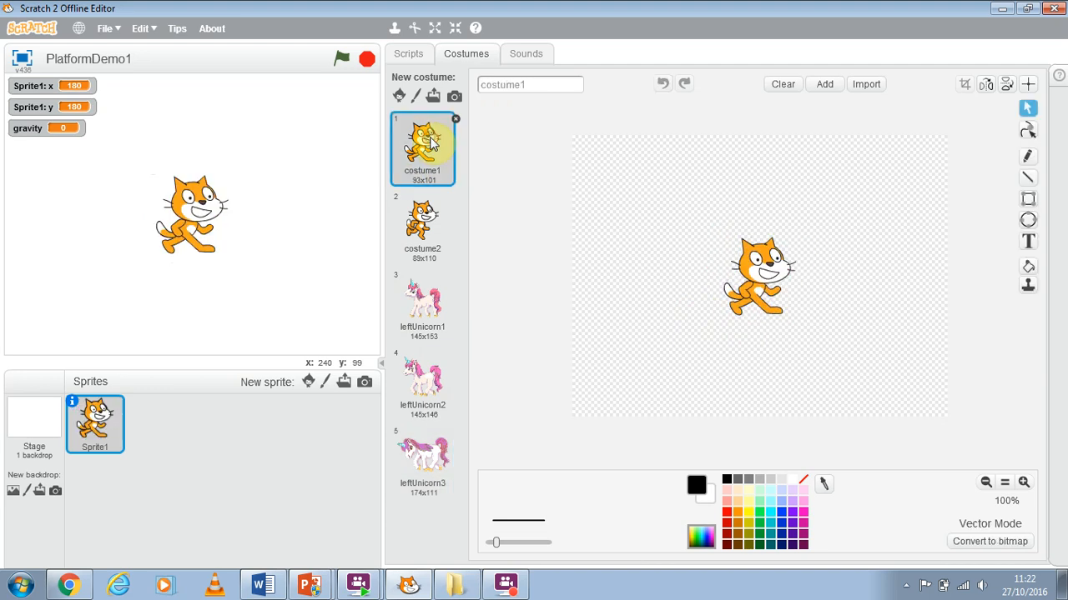
left_click(422, 379)
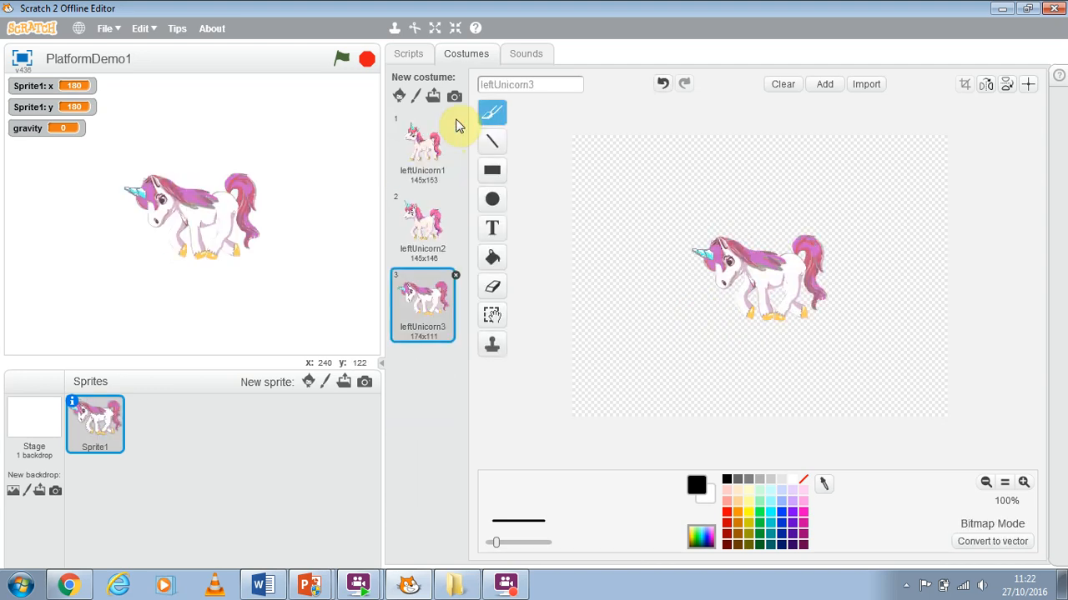
left_click(422, 148)
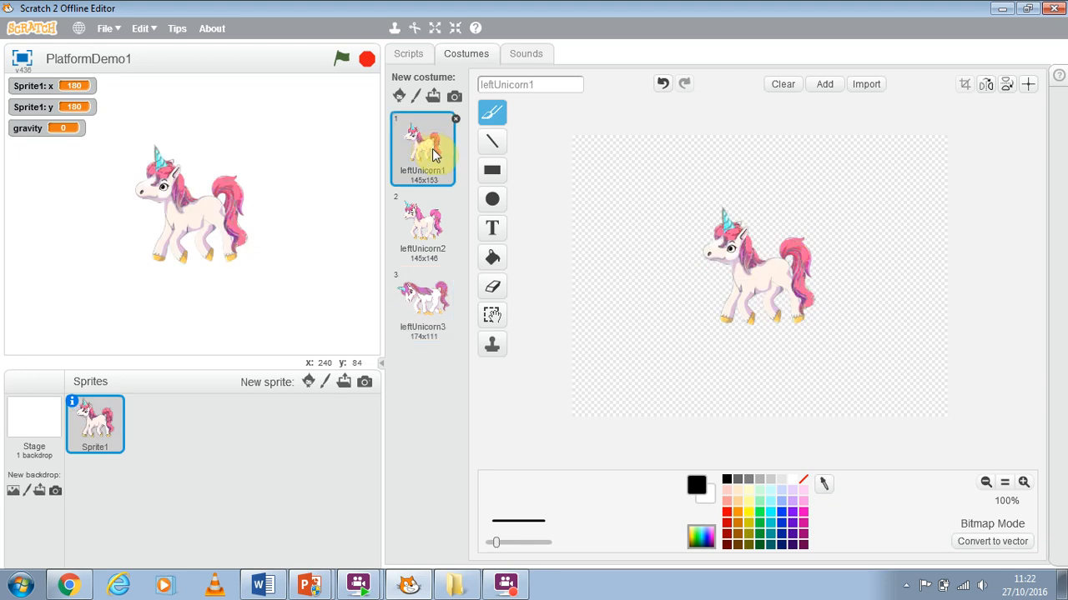
mouse_move(400, 120)
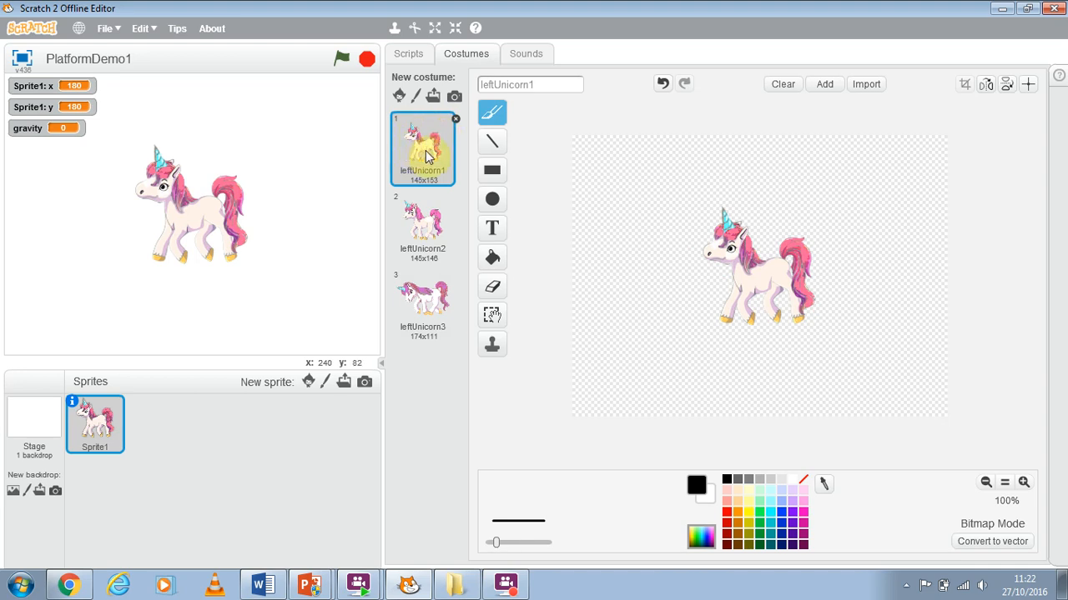
mouse_move(444, 187)
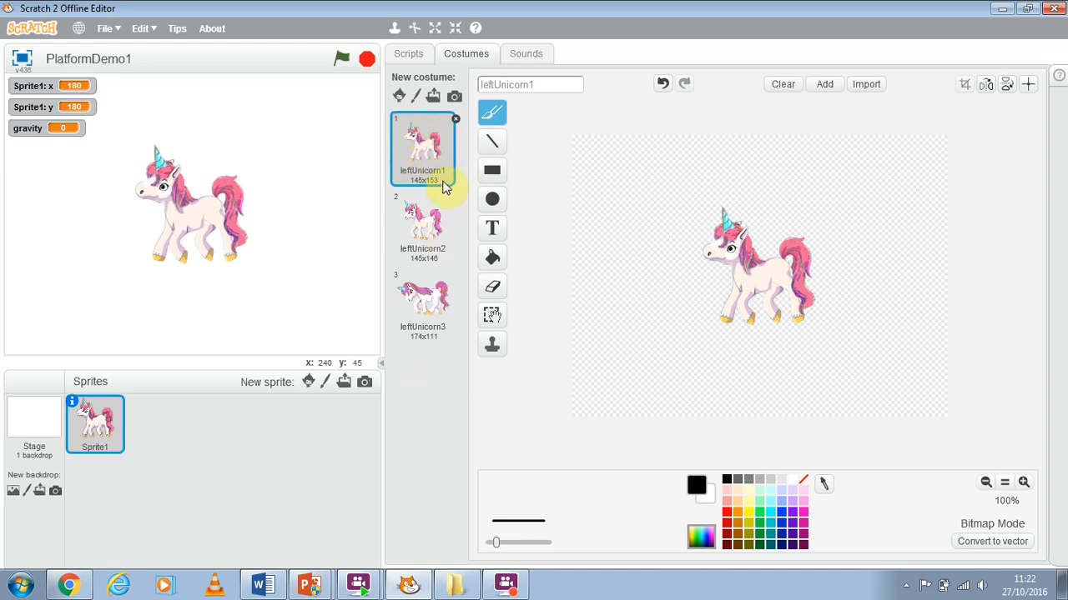
mouse_move(432, 149)
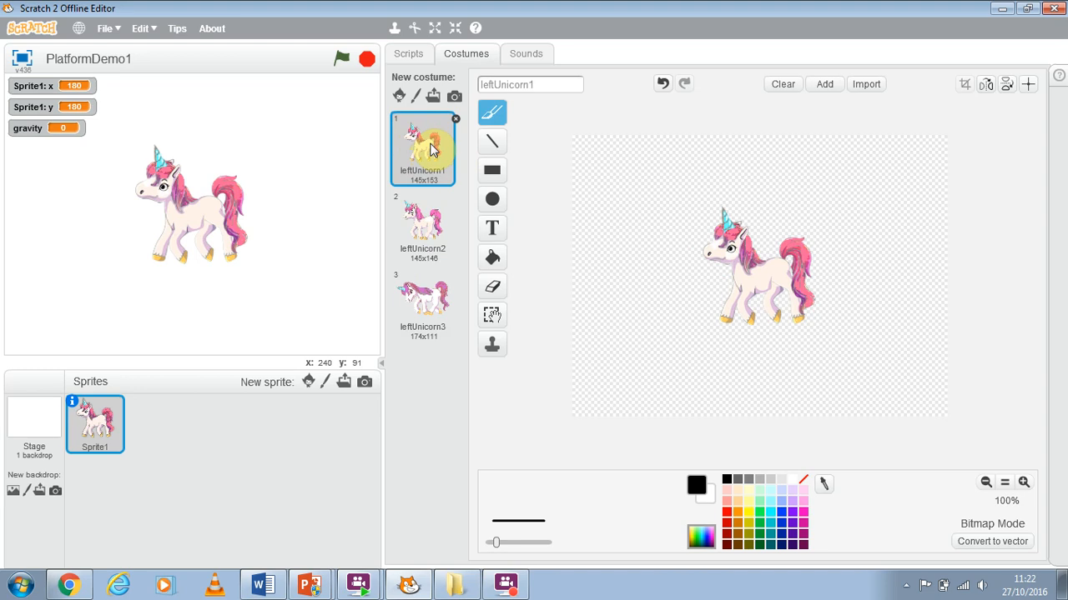
Duplicate leftUnicorn1 and flip the copy left-right as RightUnicorn1.
right_click(423, 148)
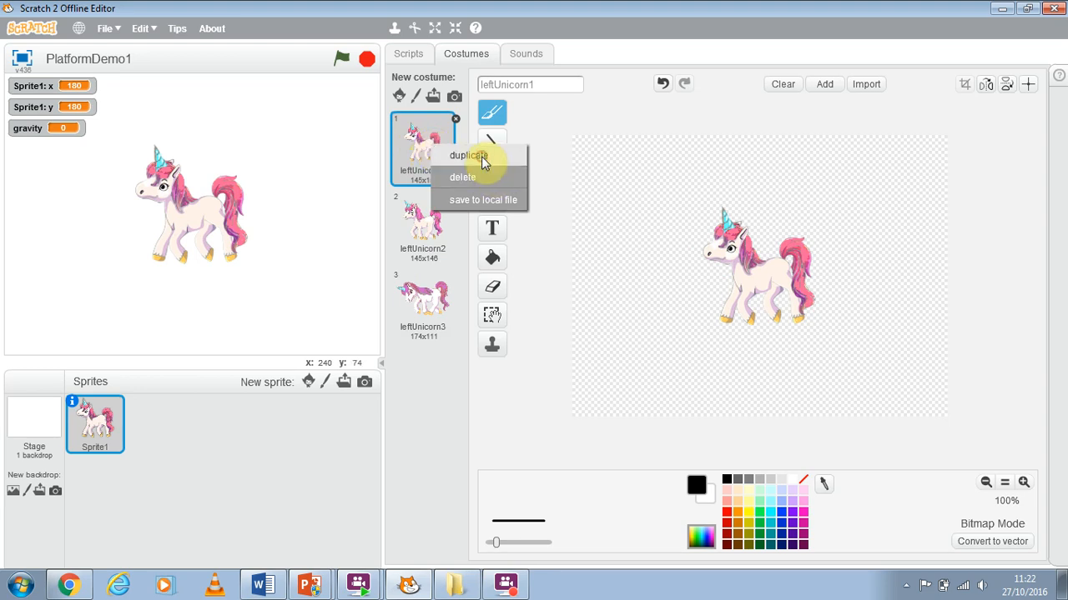
left_click(469, 155)
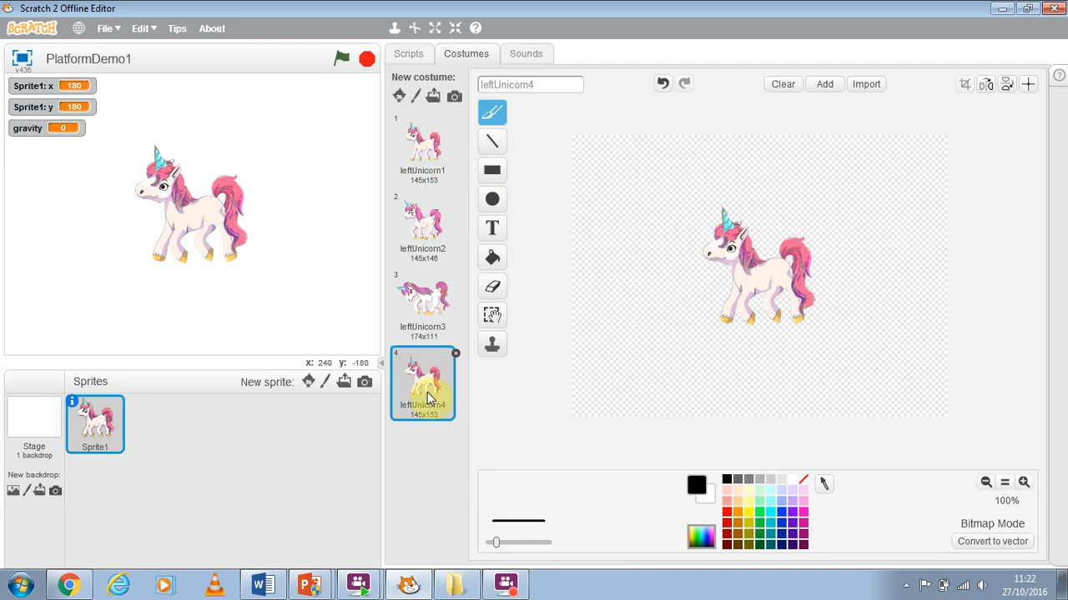
mouse_move(987, 84)
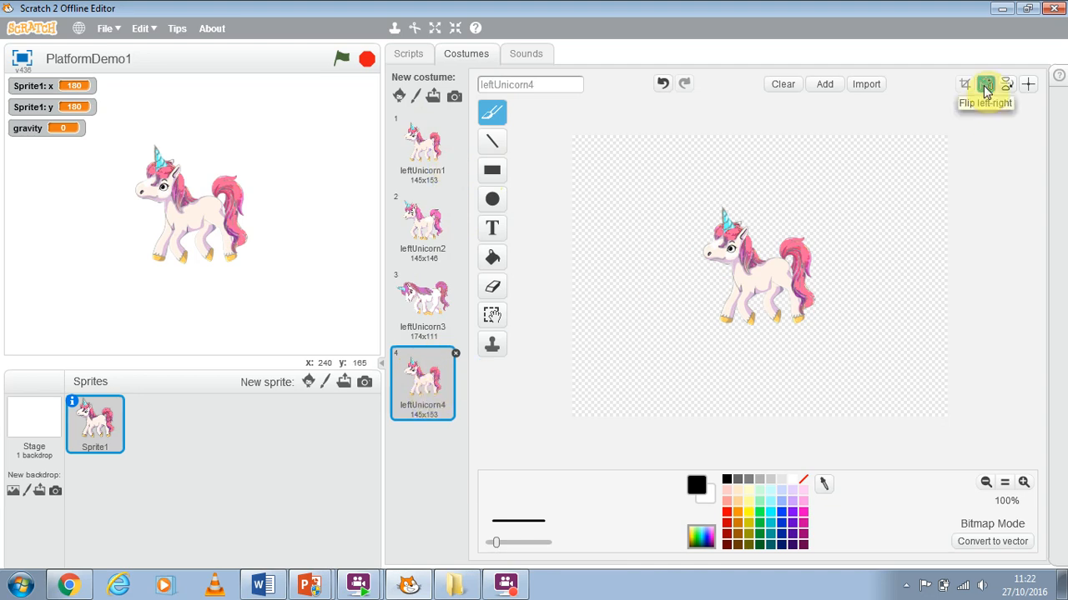
mouse_move(987, 86)
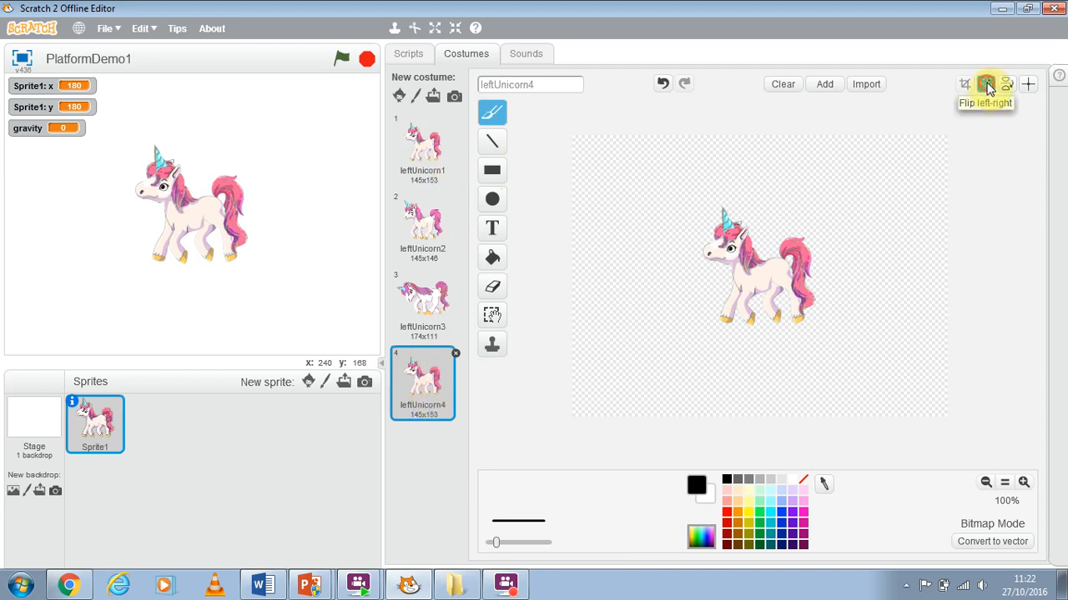
left_click(985, 84)
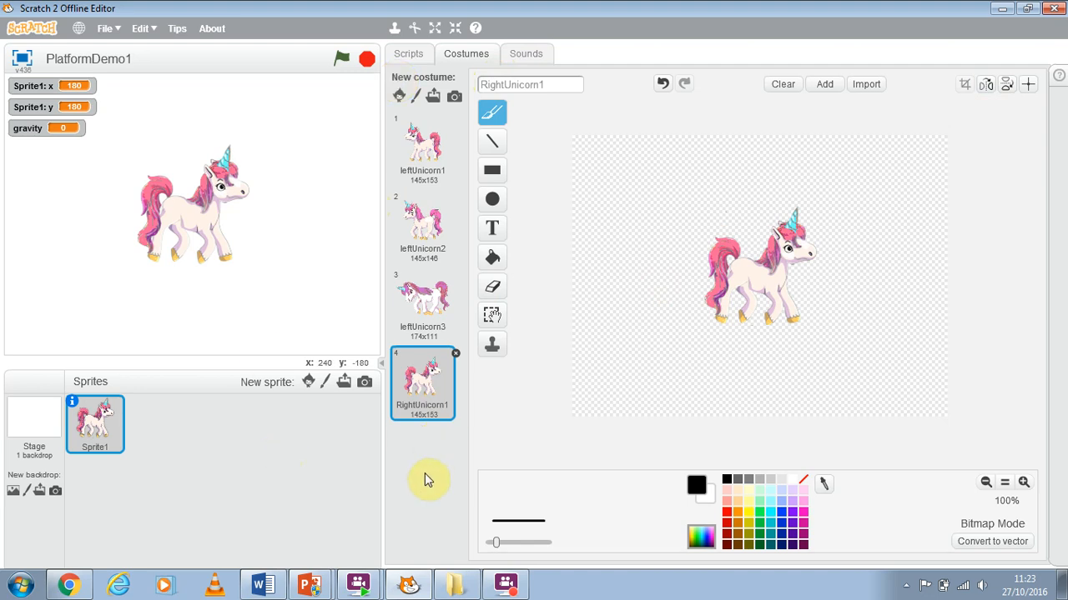
Duplicate and mirror leftUnicorn2 and leftUnicorn3 as RightUnicorn2 and RightUnicorn3, then reselect leftUnicorn1.
left_click(422, 226)
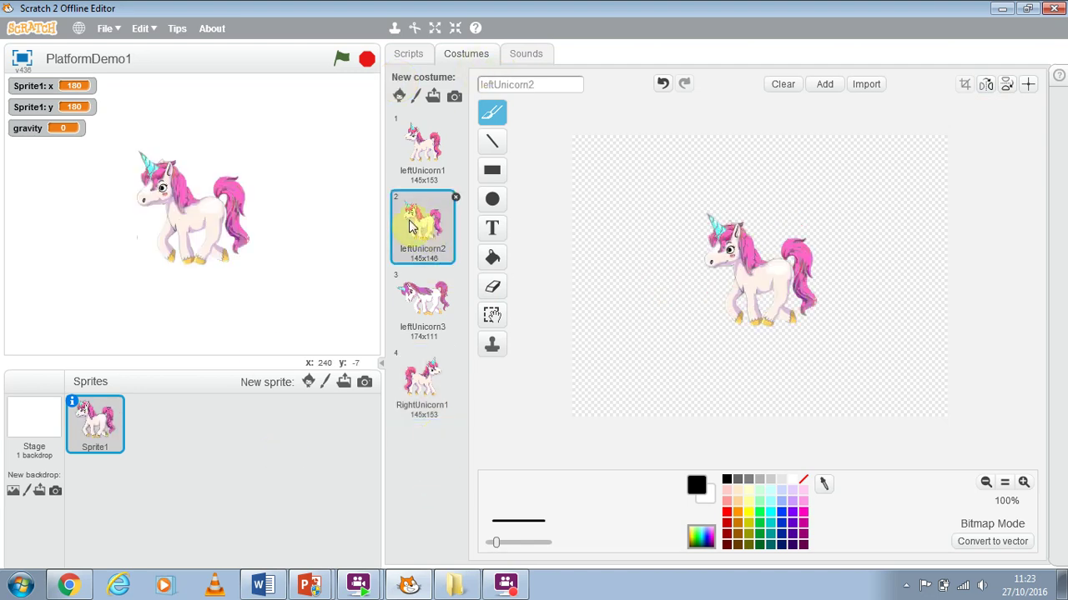
right_click(409, 225)
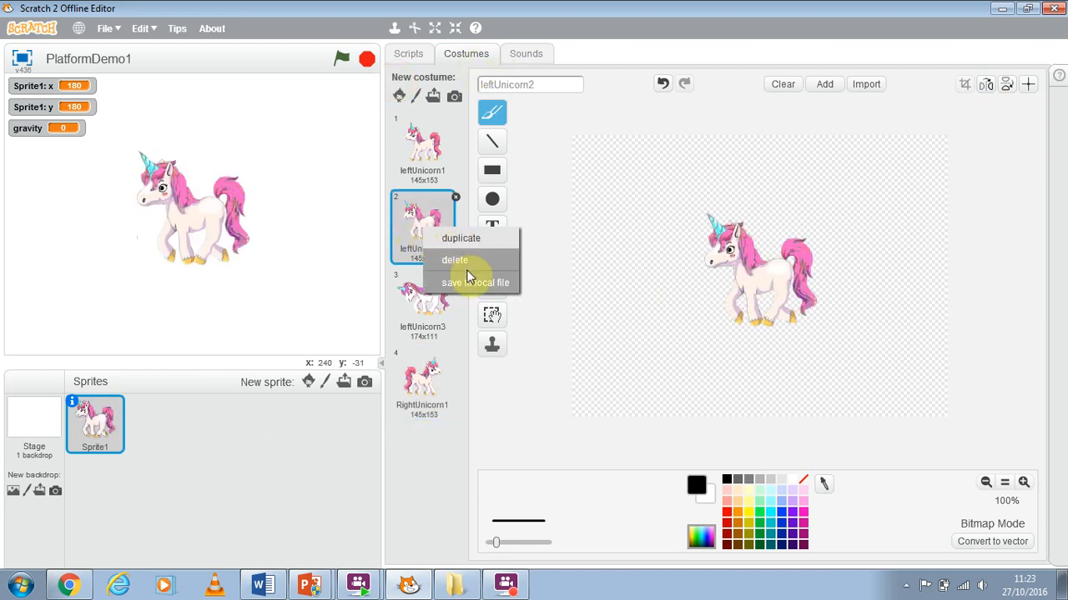
left_click(462, 238)
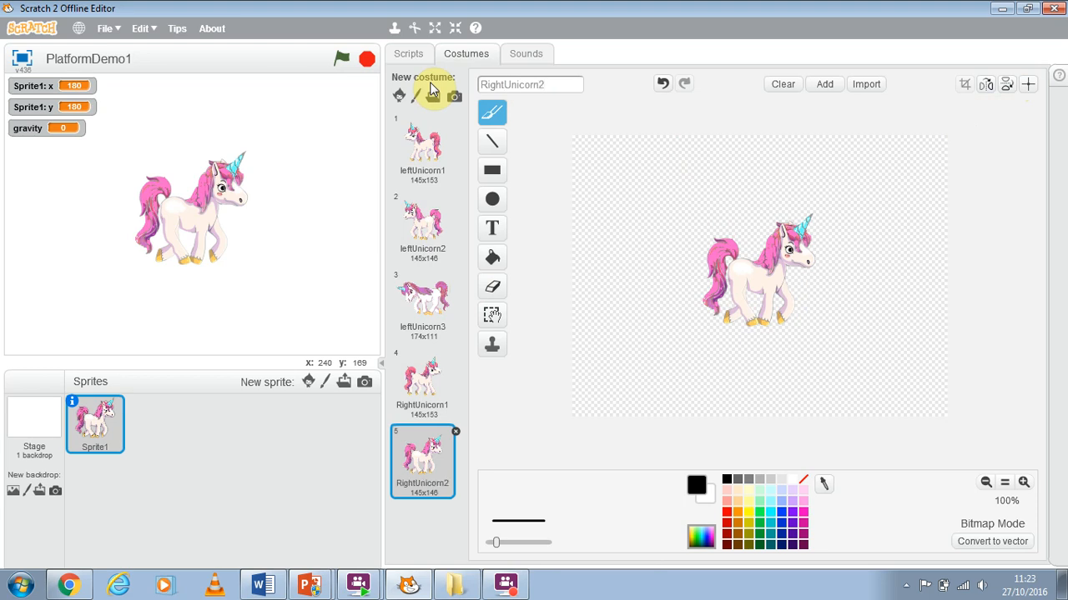
left_click(422, 302)
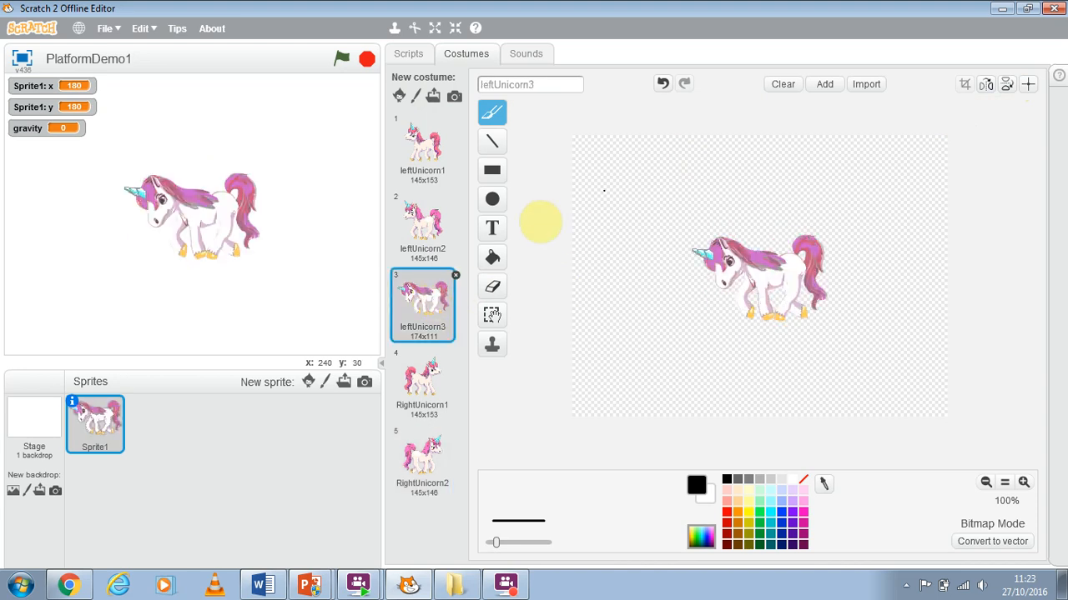
right_click(421, 305)
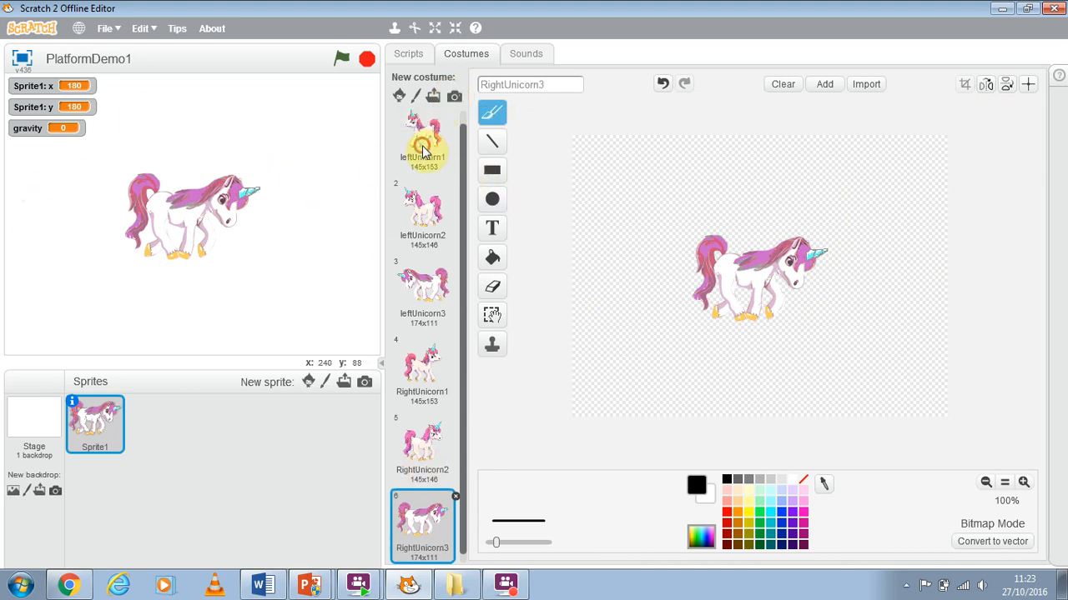
left_click(423, 146)
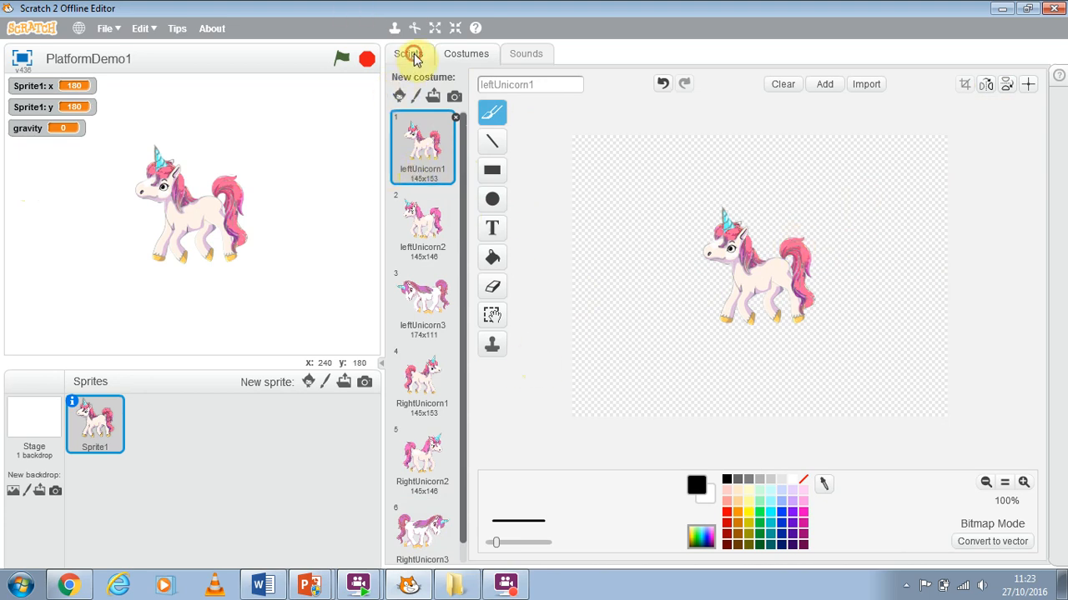
Check Sprite1's scripts, then put the stage into full-screen presentation mode.
left_click(407, 53)
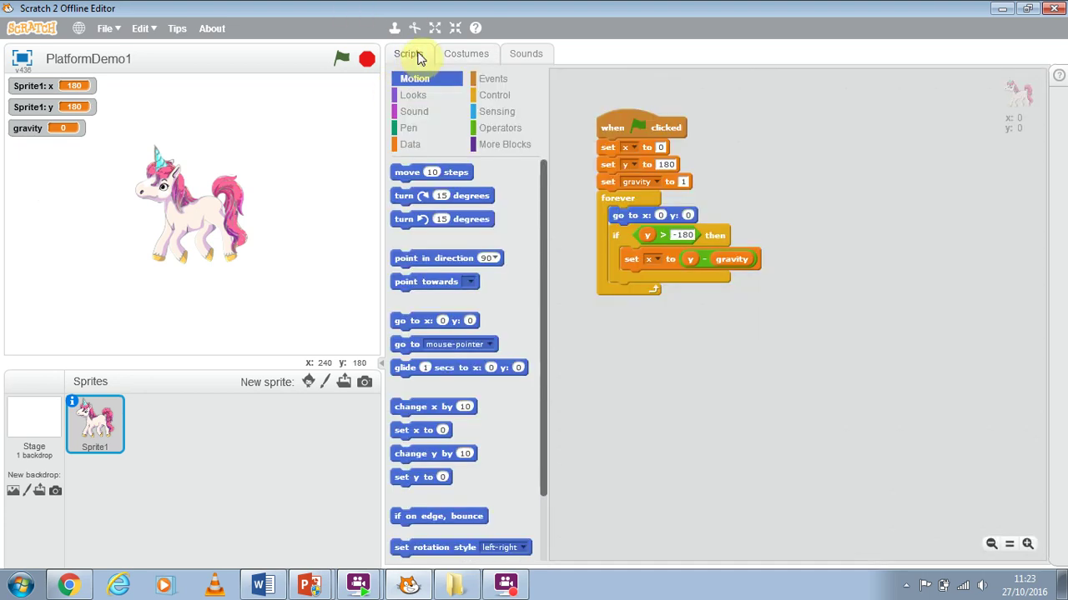
mouse_move(129, 242)
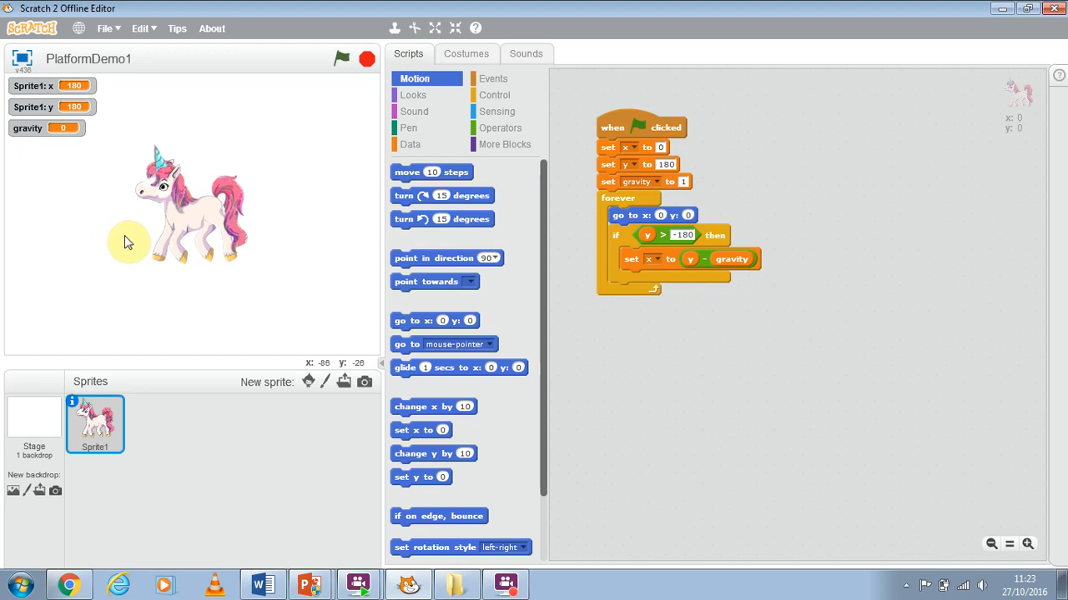
mouse_move(127, 243)
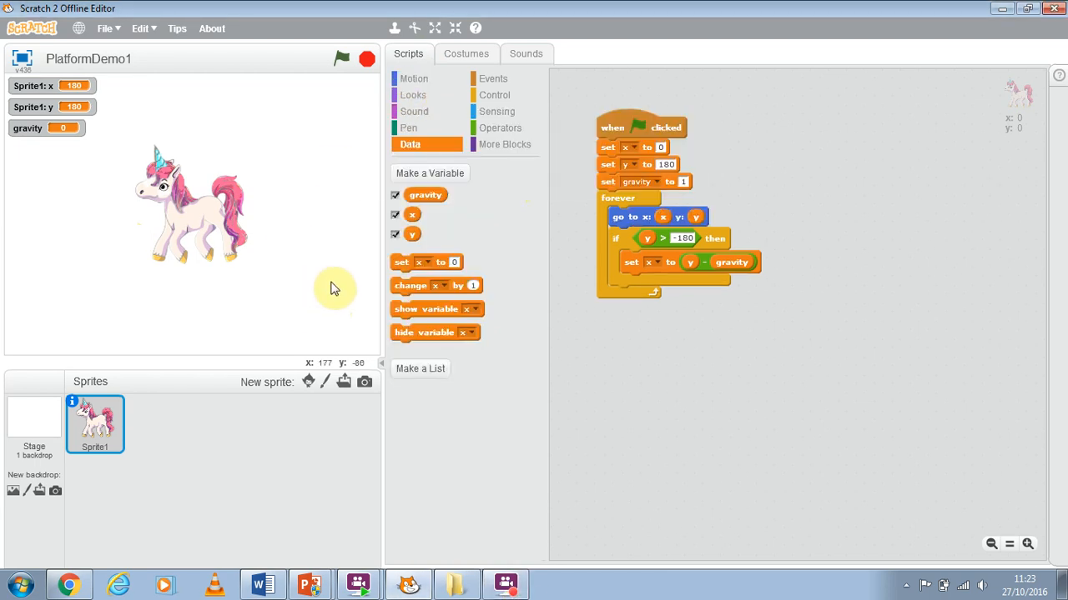
mouse_move(288, 188)
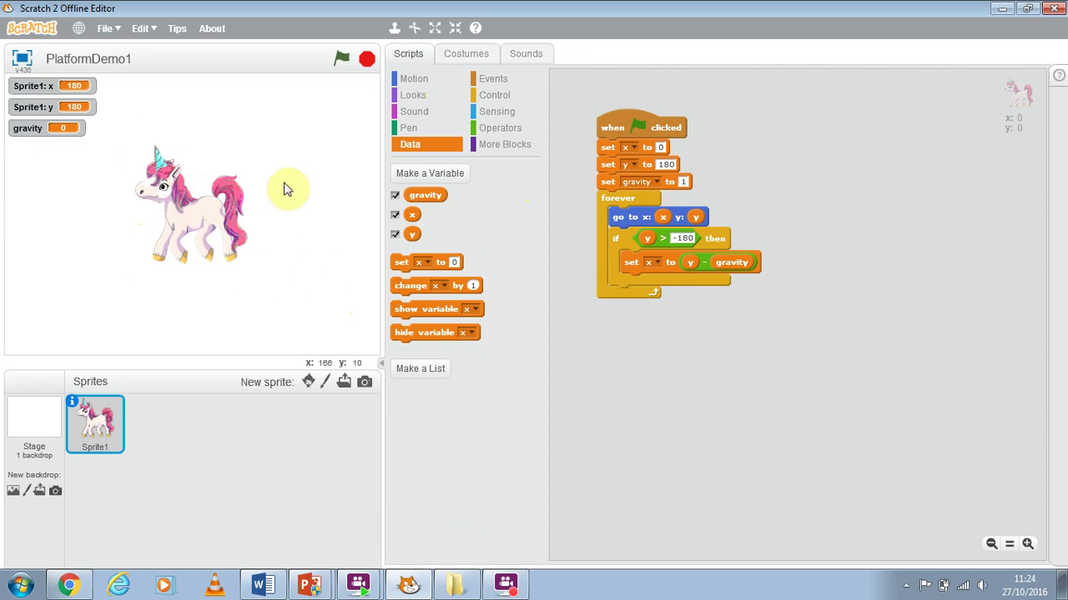
mouse_move(216, 171)
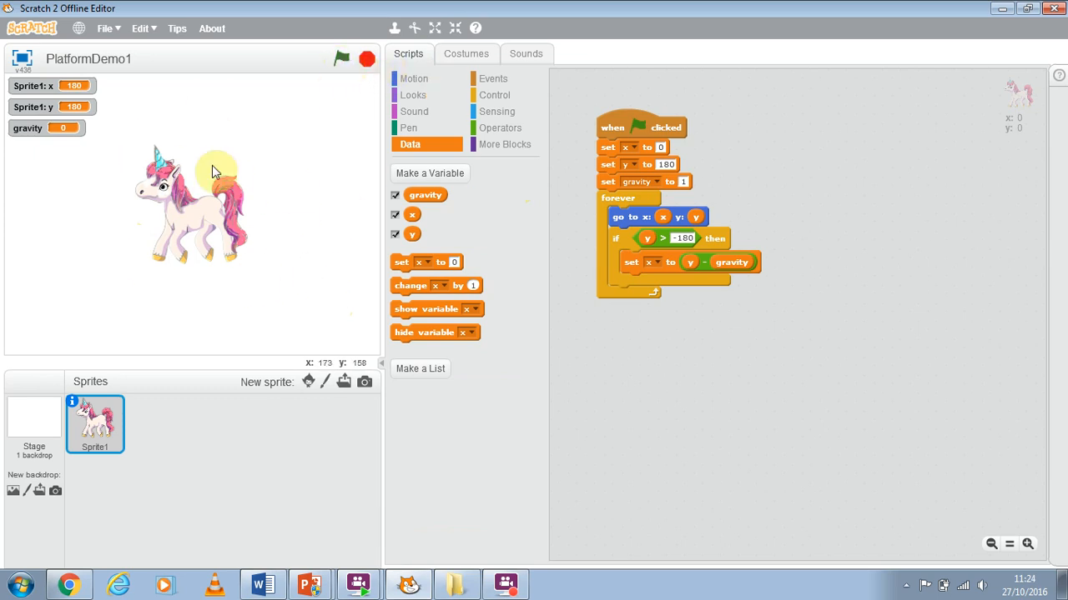
left_click(343, 59)
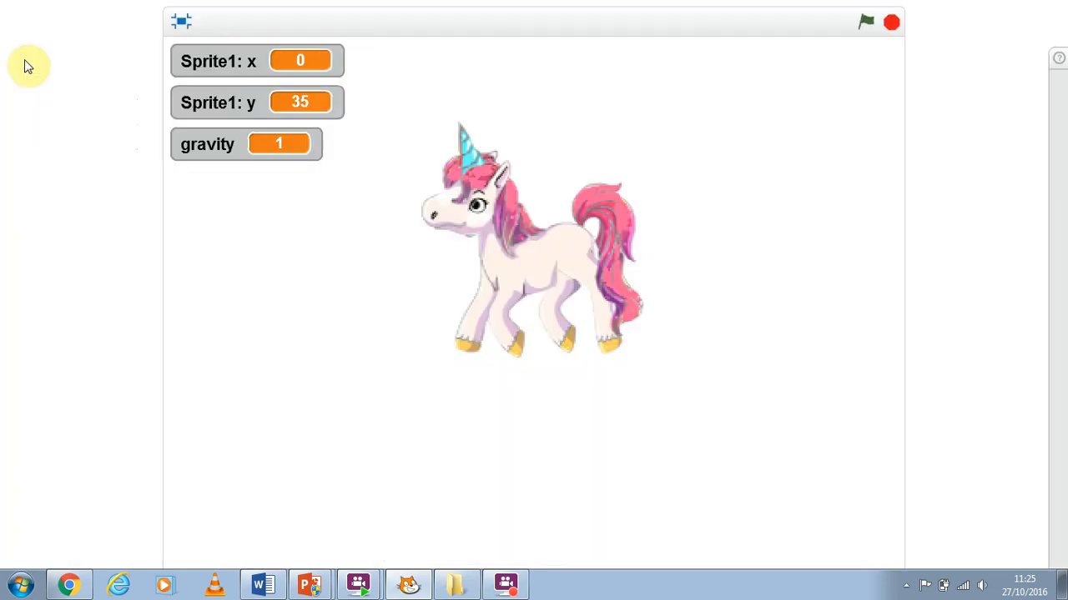
mouse_move(373, 119)
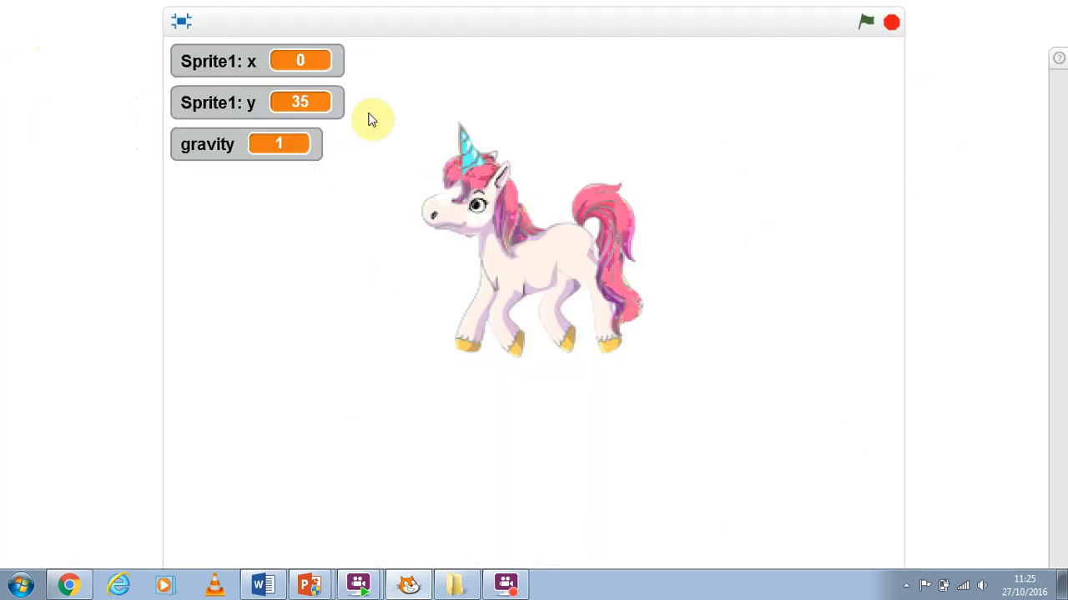
Run the gravity script so the unicorn falls, then halt it with the stop sign.
left_click(865, 22)
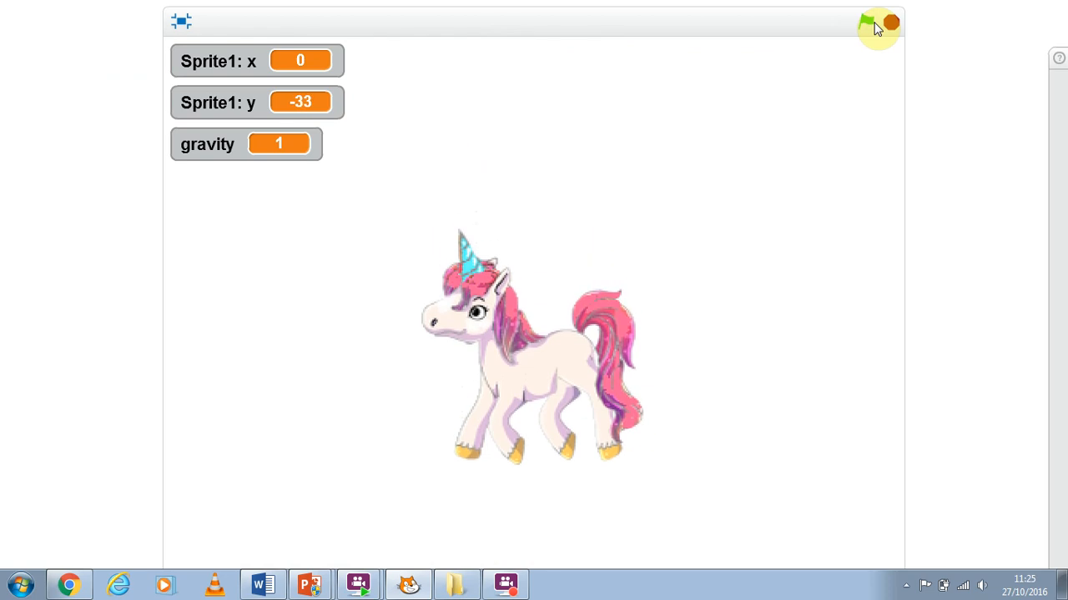
left_click(866, 22)
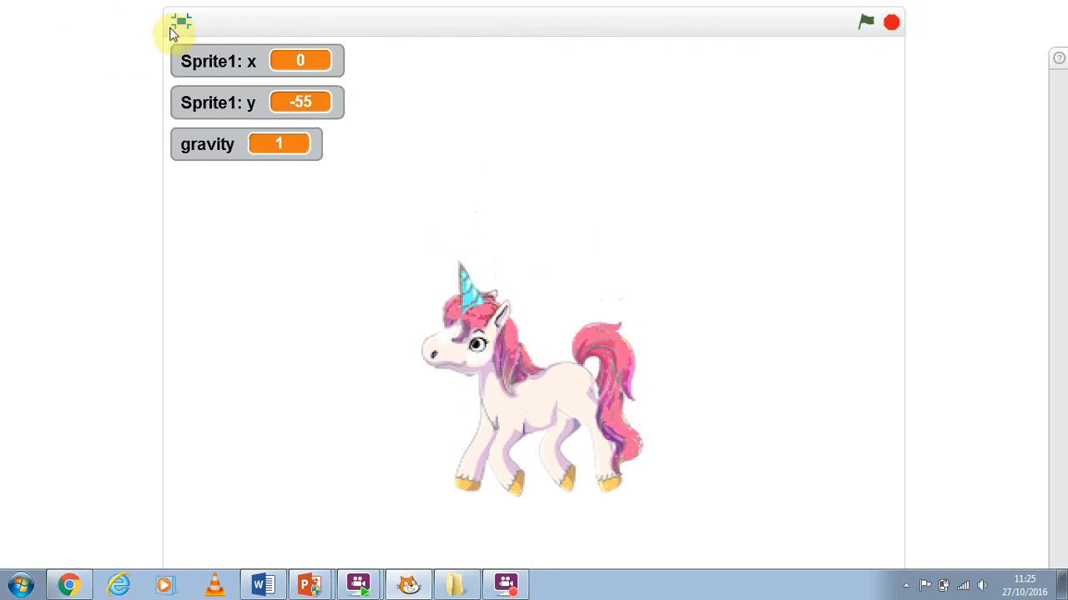
Exit full-screen mode and shrink the unicorn sprite with the Shrink tool.
left_click(457, 27)
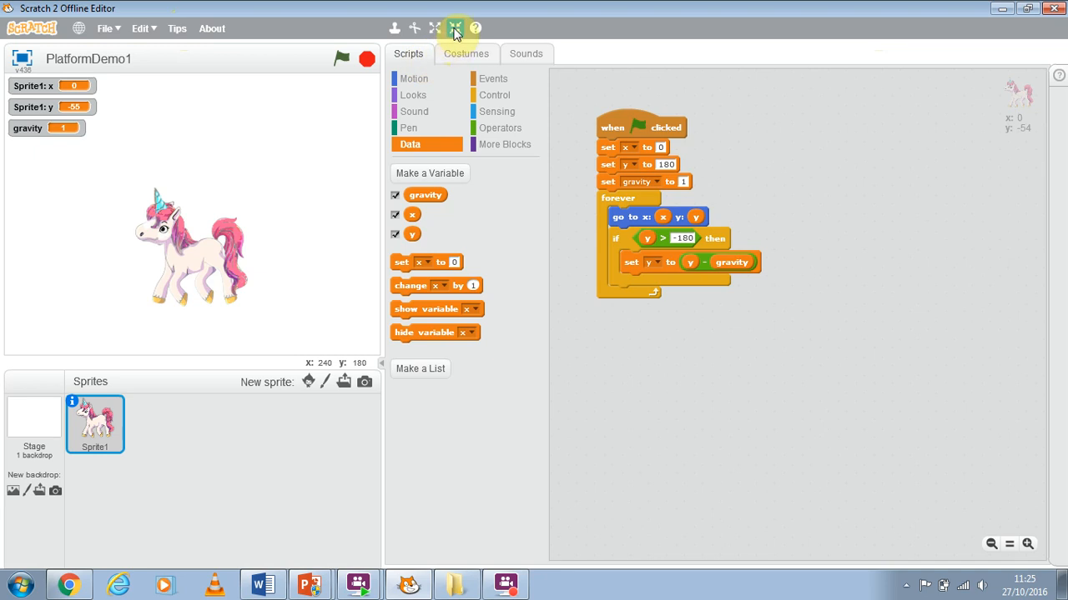
mouse_move(455, 28)
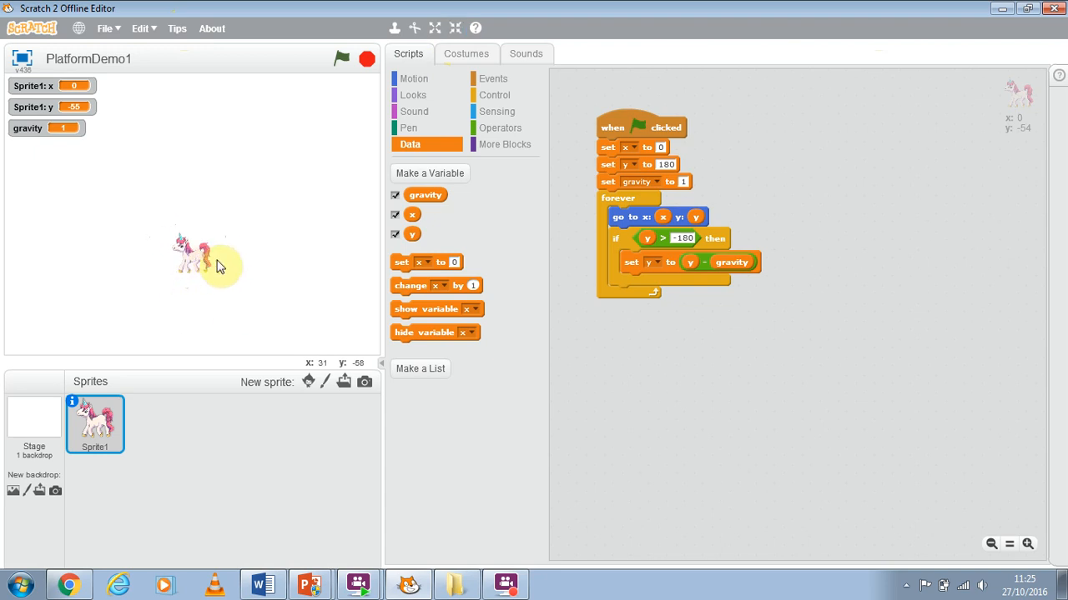
left_click(456, 28)
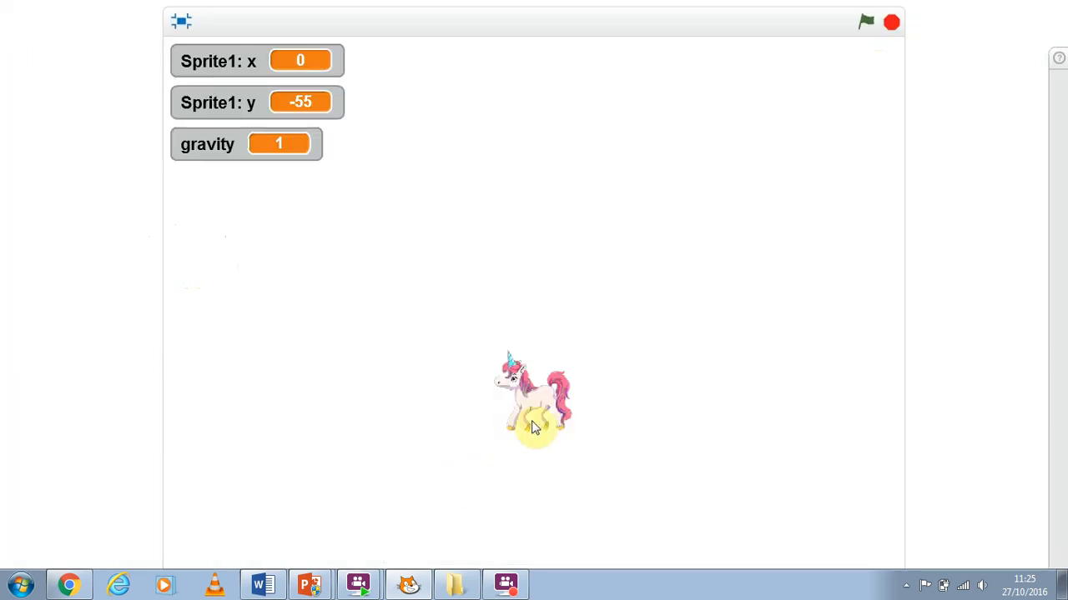
mouse_move(546, 453)
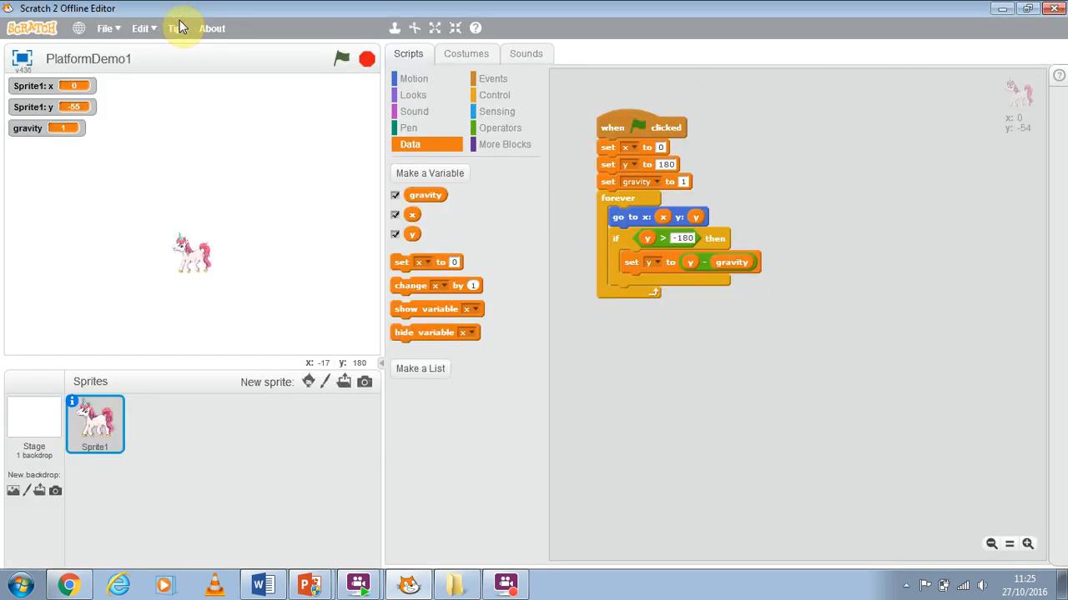
mouse_move(475, 459)
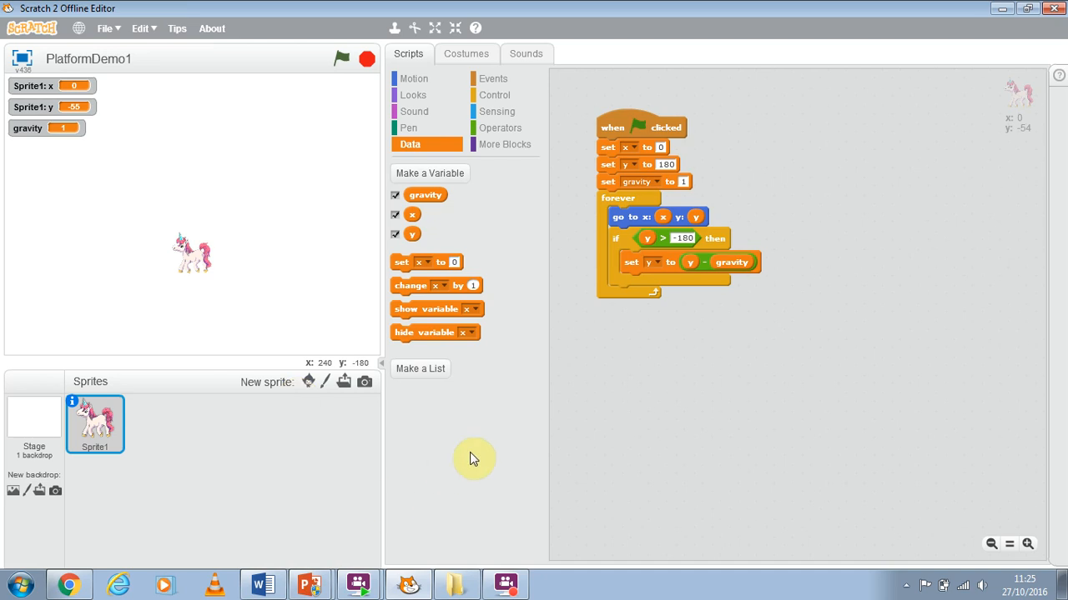
mouse_move(467, 54)
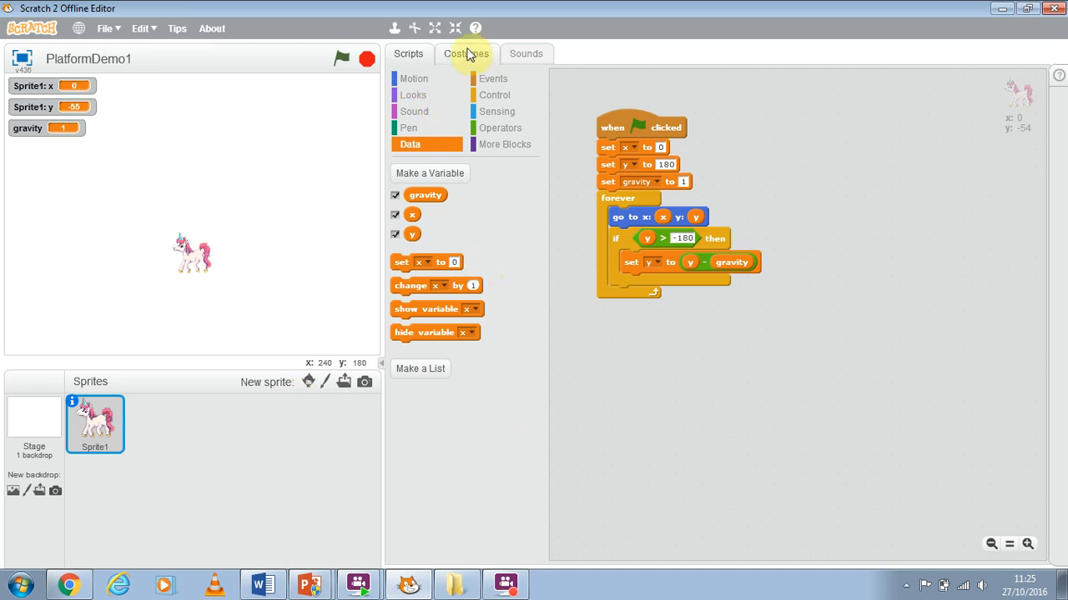
left_click(466, 54)
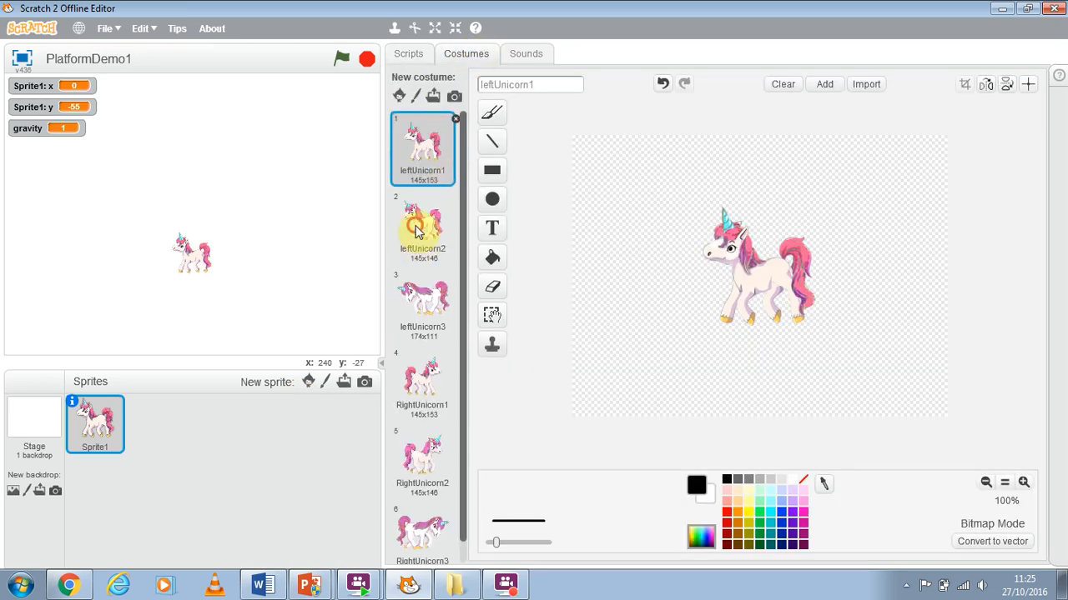
left_click(422, 304)
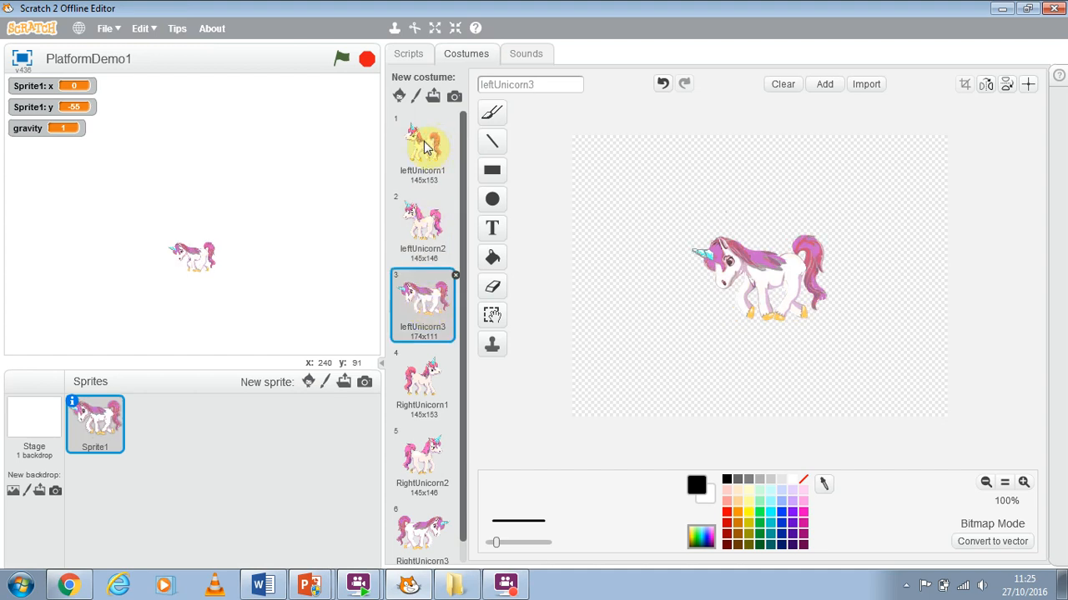
left_click(422, 148)
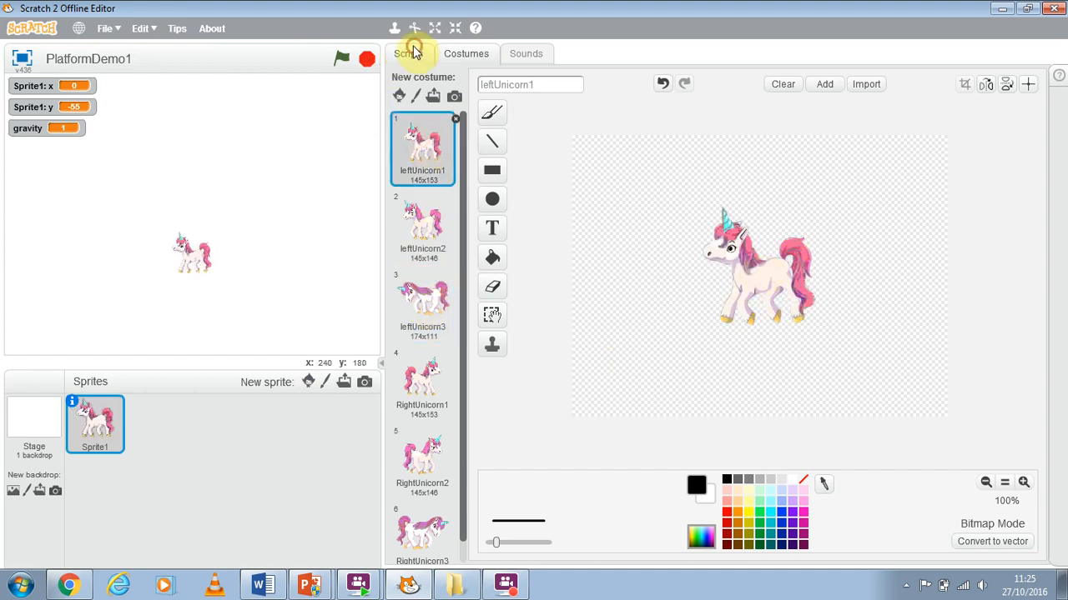
left_click(408, 53)
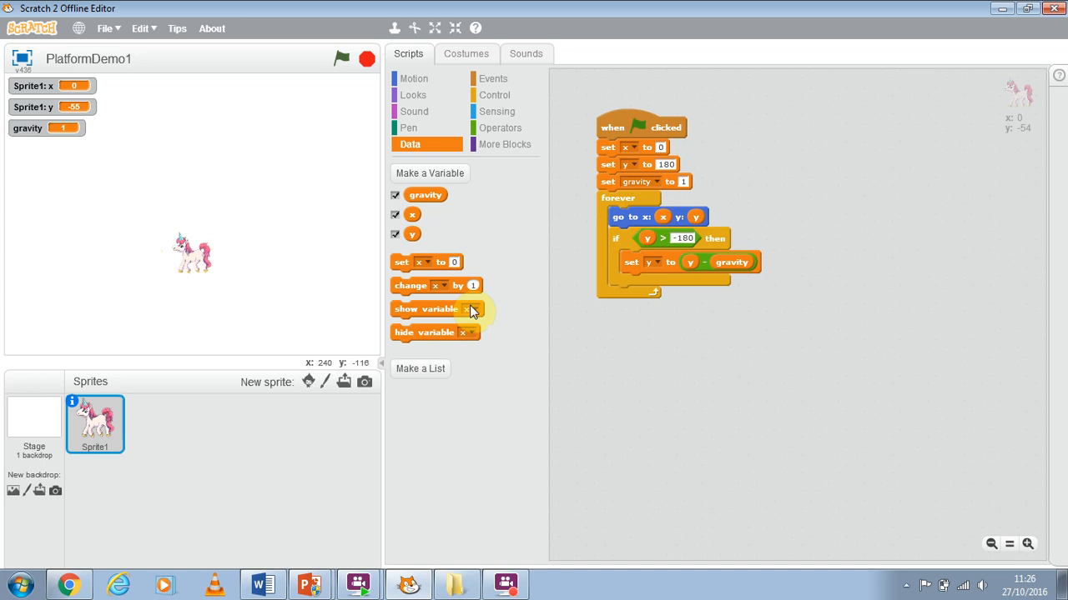
mouse_move(493, 54)
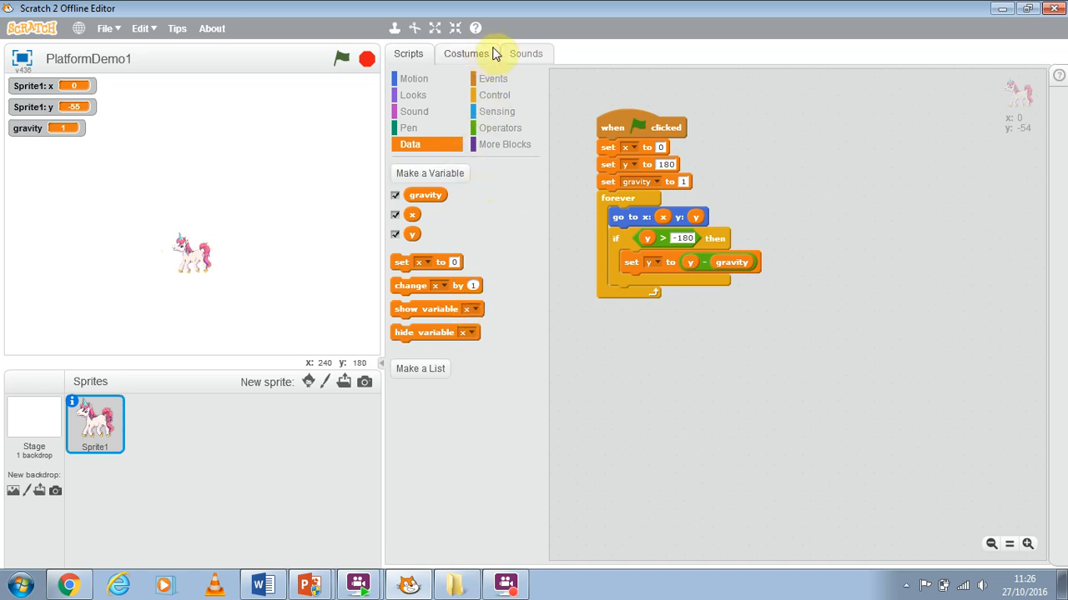
mouse_move(501, 46)
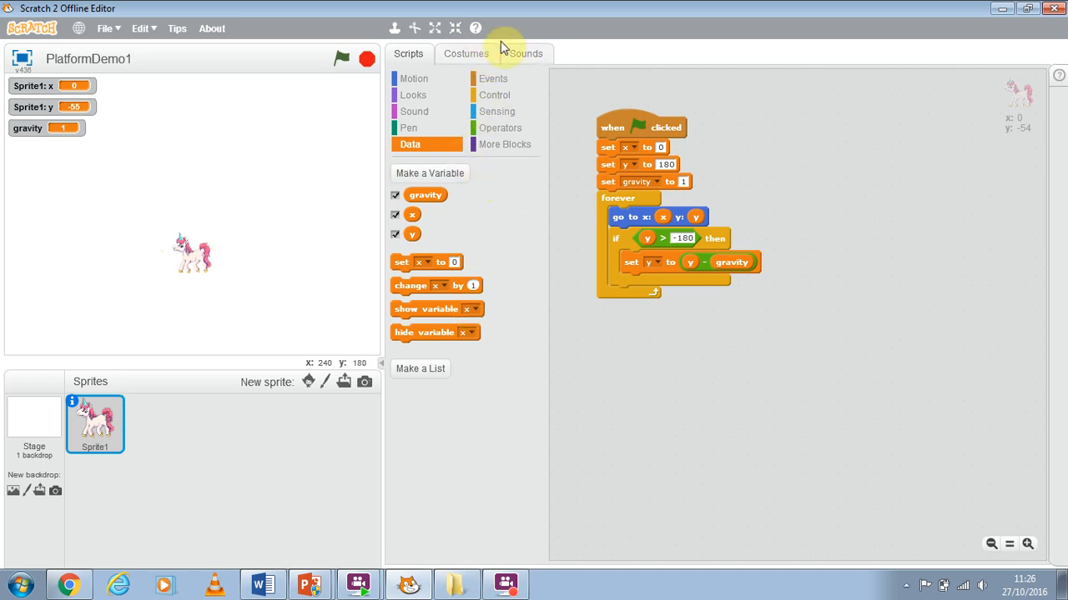
left_click(465, 53)
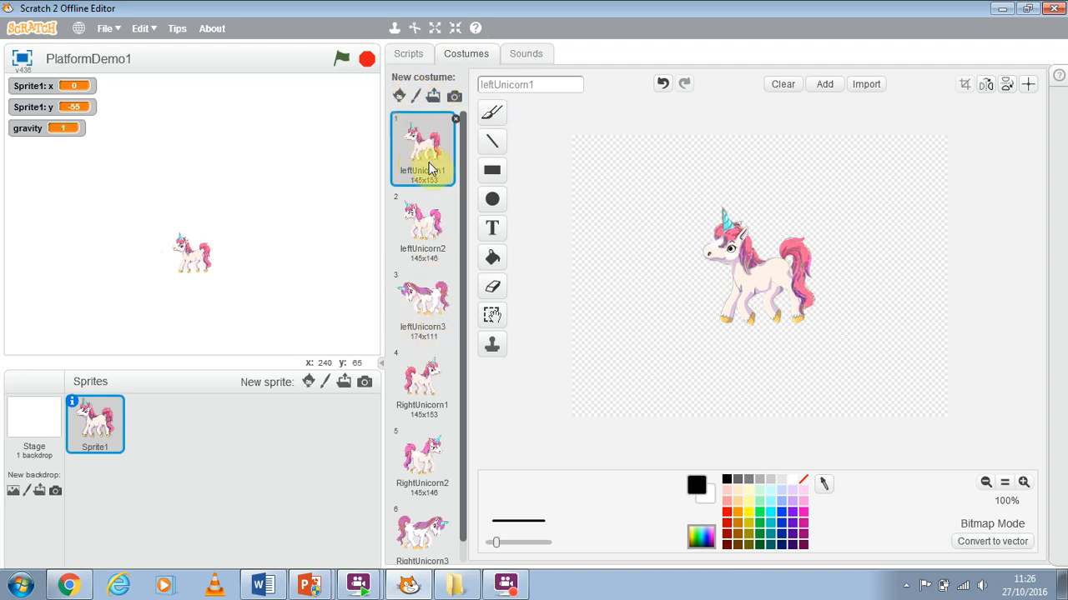
mouse_move(423, 300)
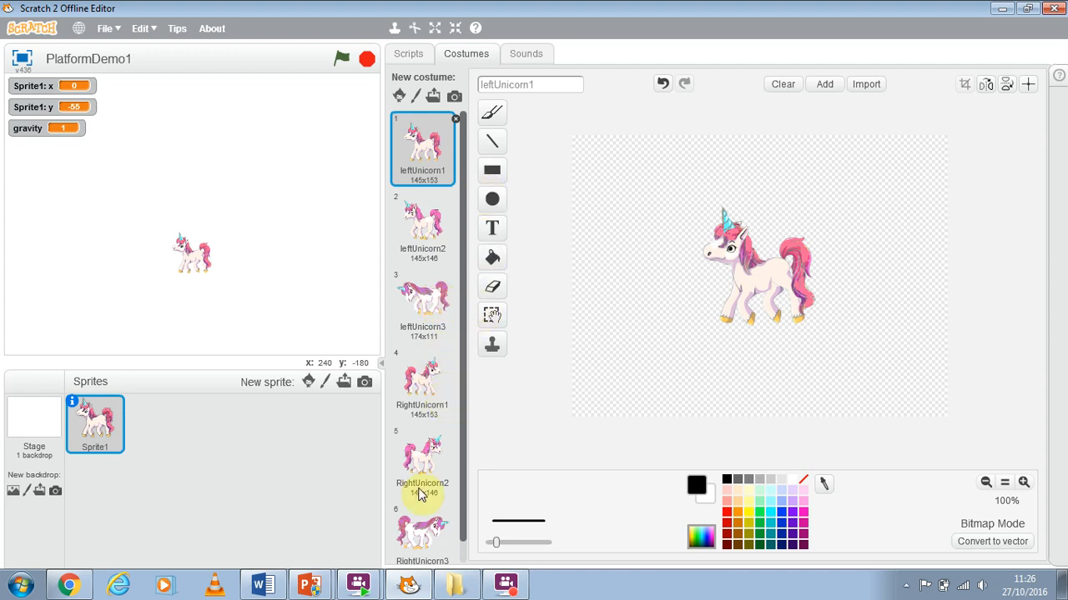
mouse_move(417, 534)
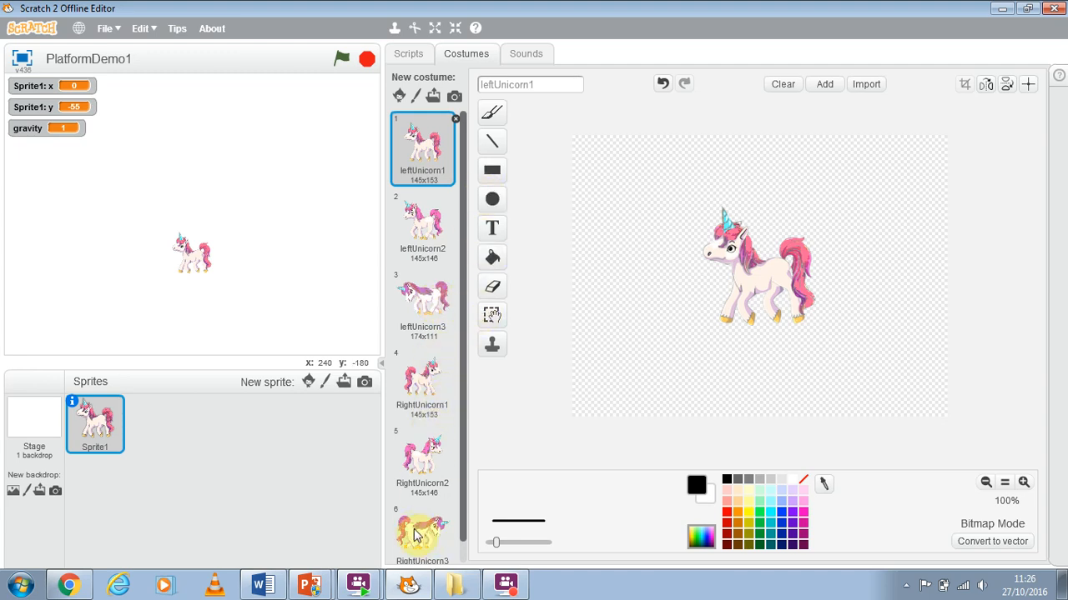
mouse_move(417, 53)
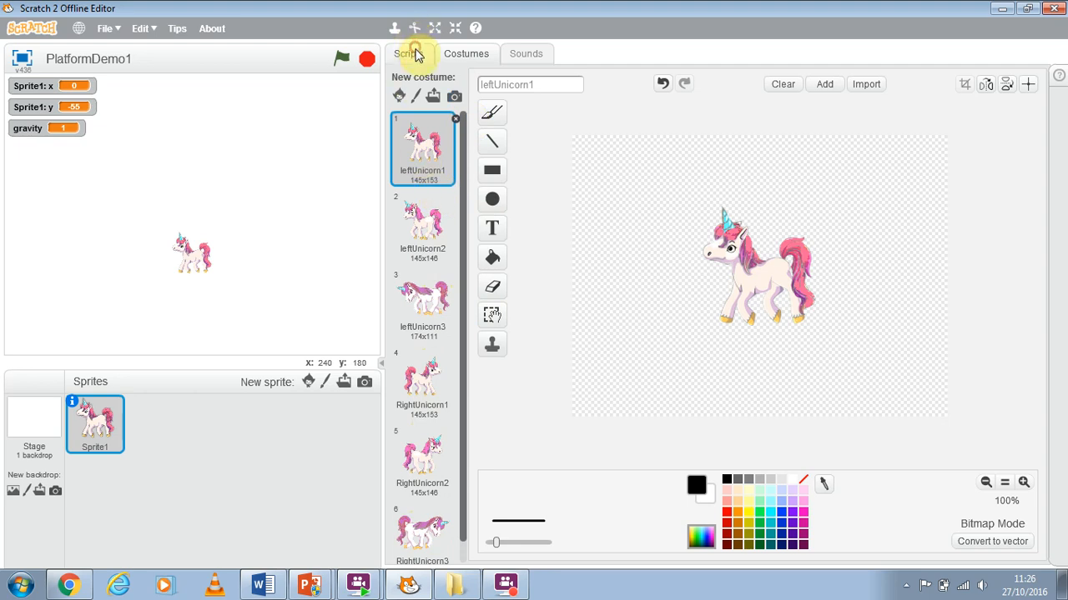
left_click(407, 53)
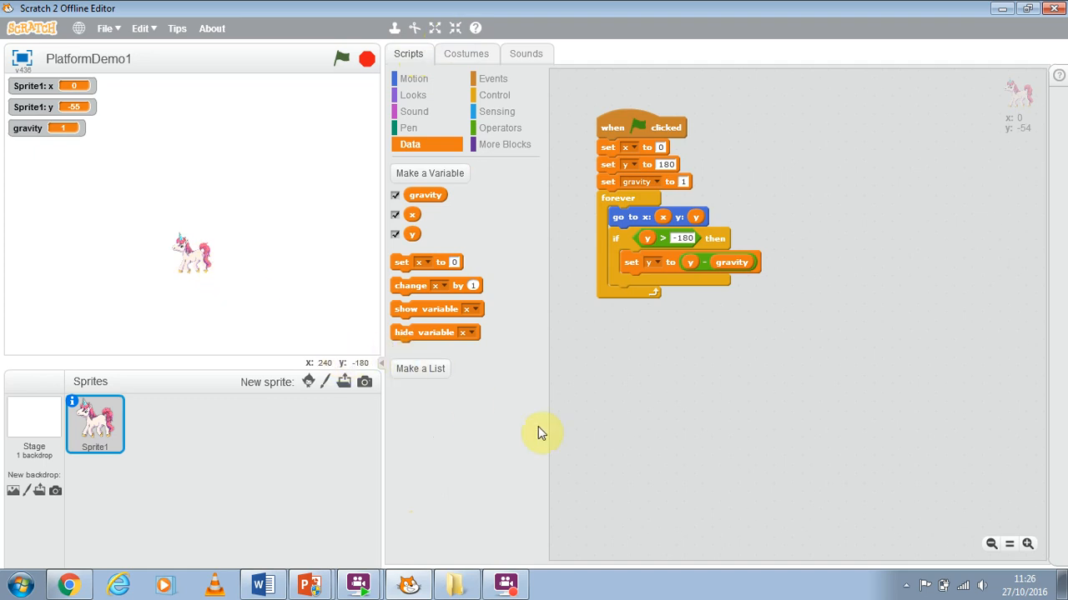
mouse_move(209, 109)
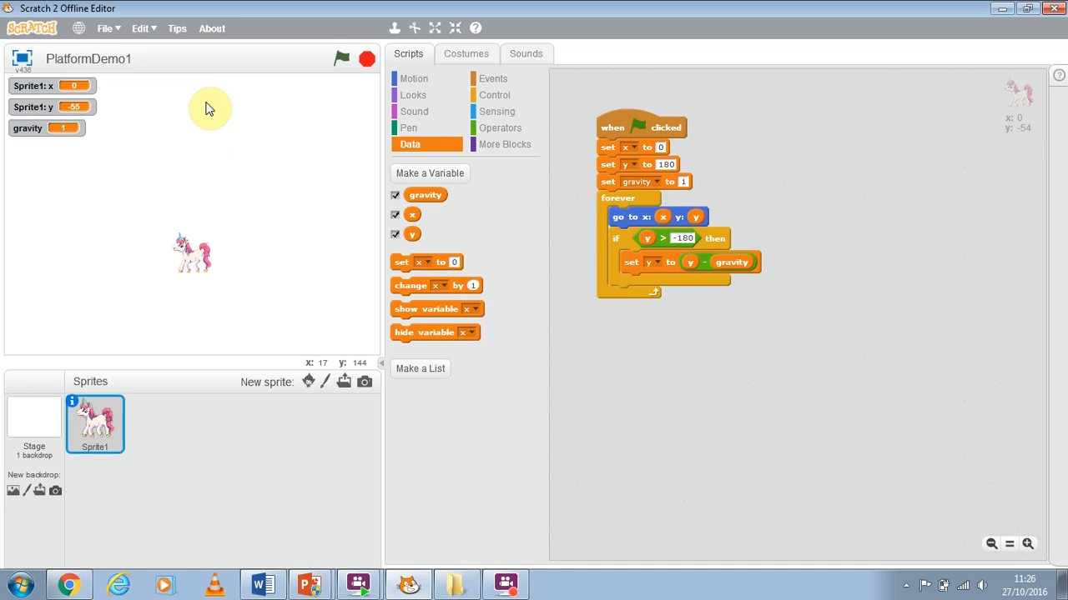
mouse_move(495, 490)
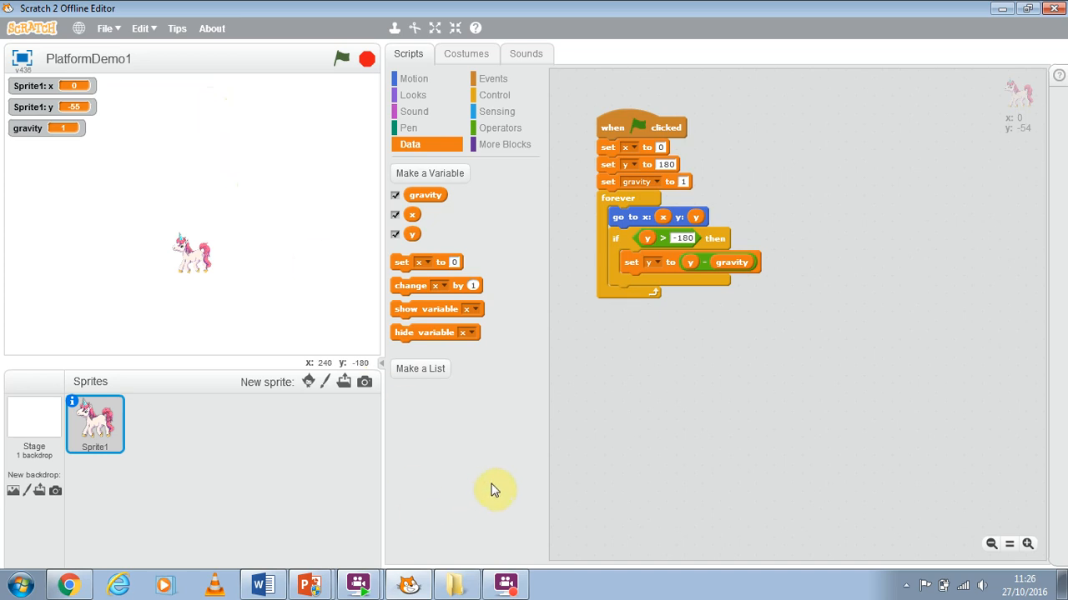